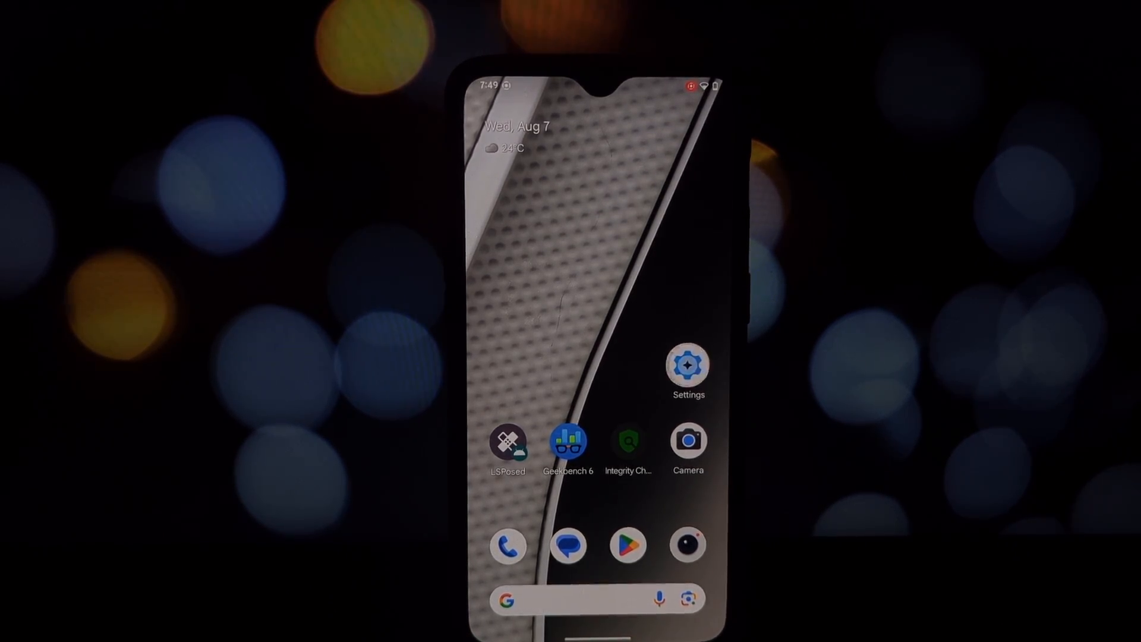
Open Settings, scroll through the About phone device details, then go to Personalize
{"action": "left_click", "coordinate": [687, 363]}
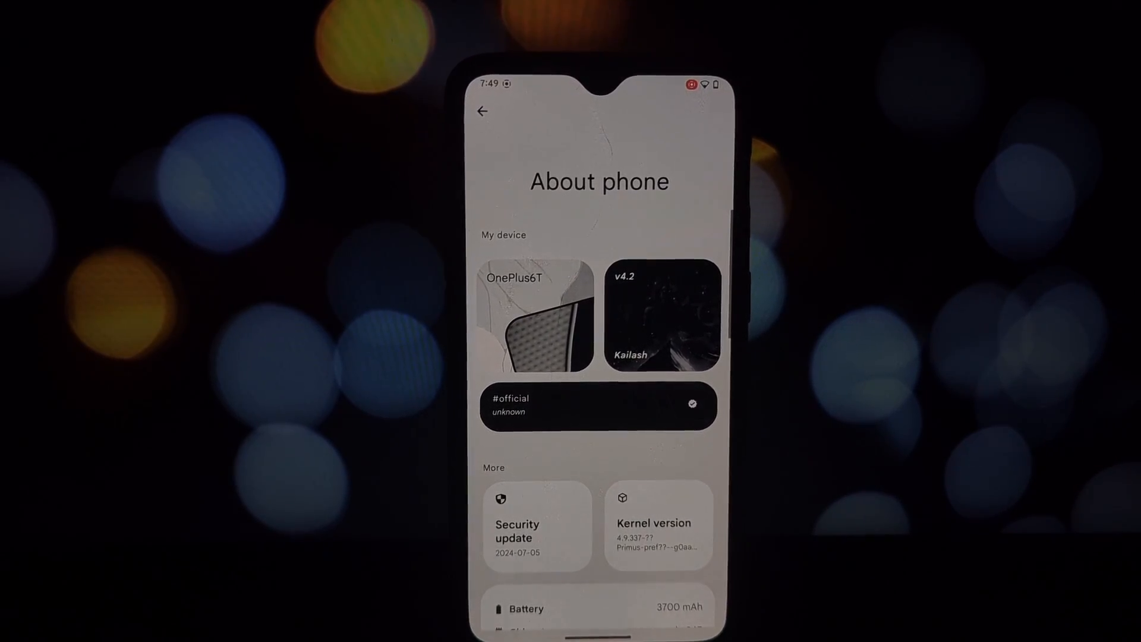
{"action": "scroll", "scroll_direction": "down", "scroll_amount": 3}
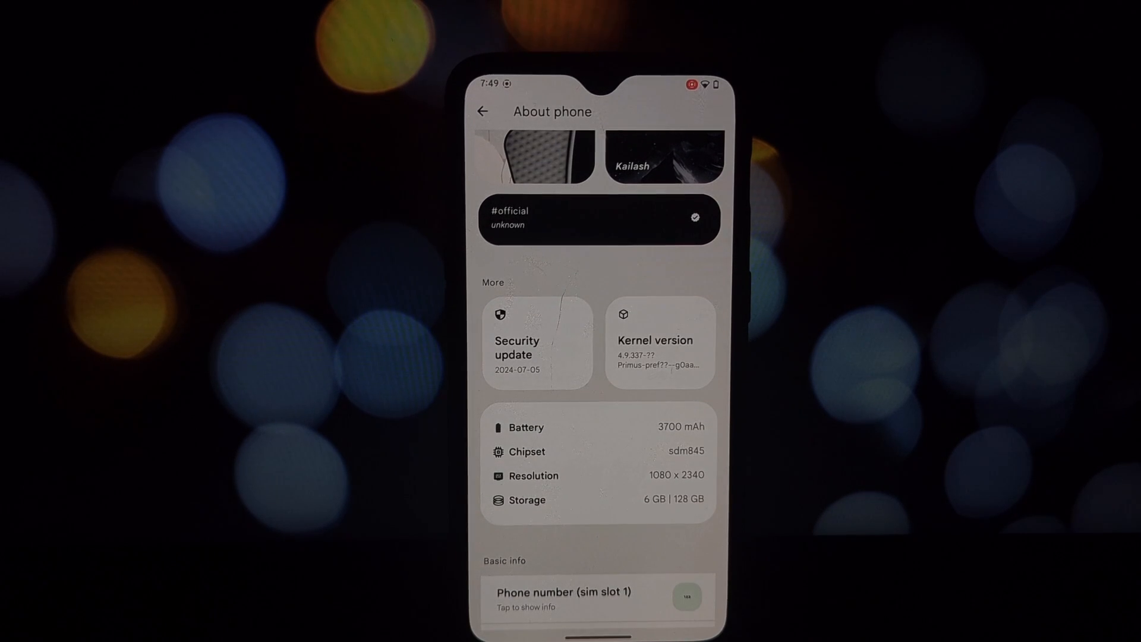
{"action": "scroll", "scroll_direction": "down", "scroll_amount": 3}
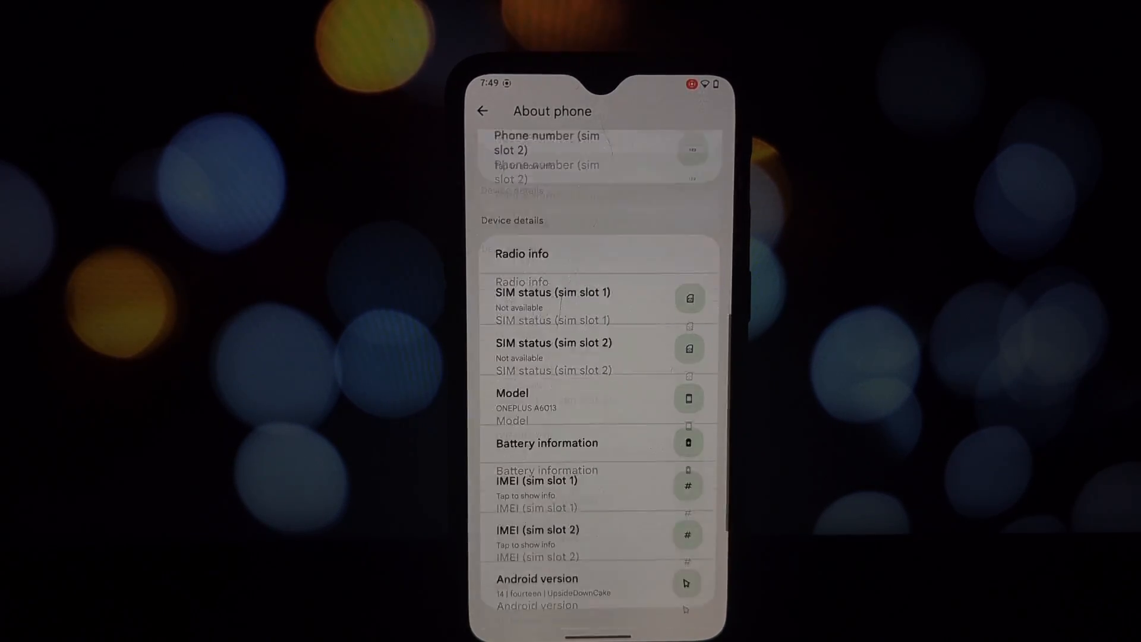
{"action": "left_click", "coordinate": [537, 578]}
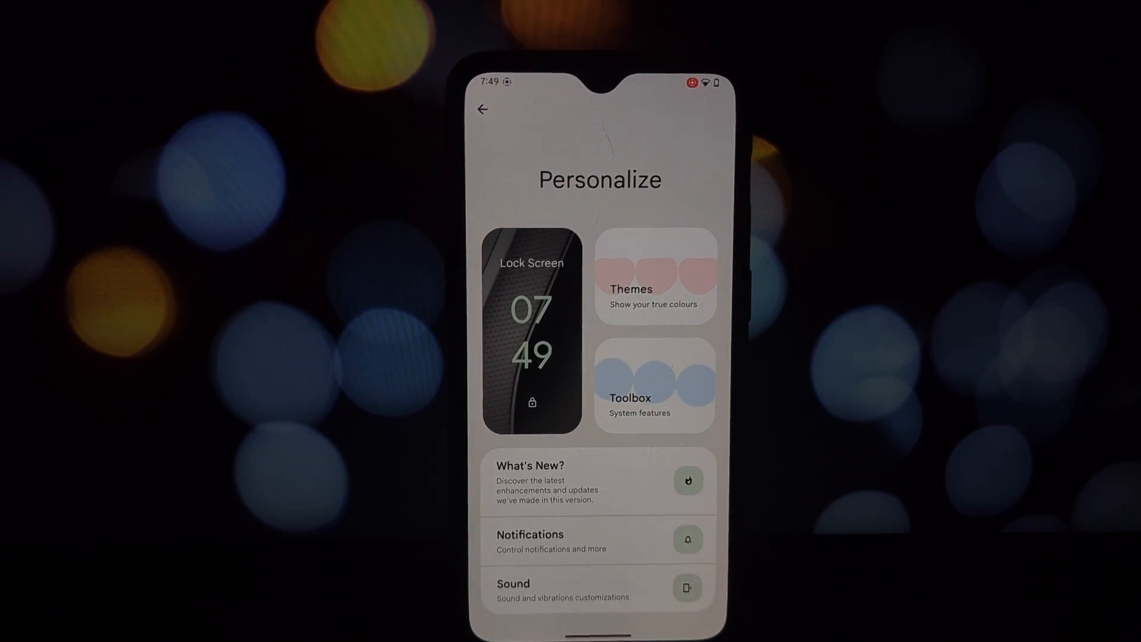
Choose the Cagliostro clock face under Lock Screen > Lockscreen clock and widgets
{"action": "left_click", "coordinate": [531, 335]}
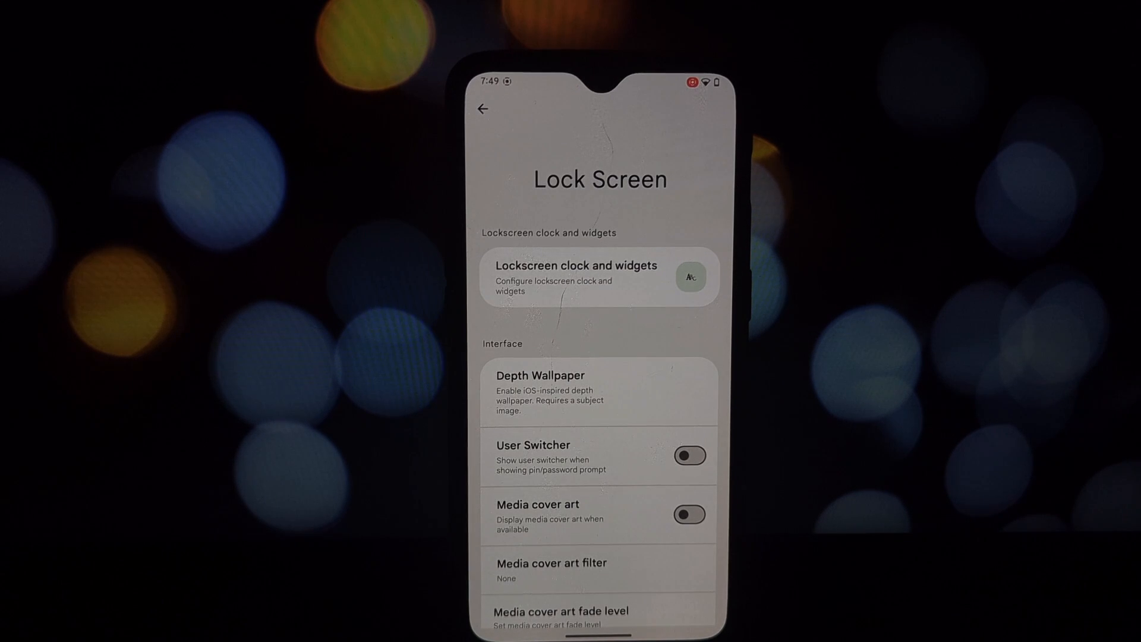
{"action": "left_click", "coordinate": [597, 277]}
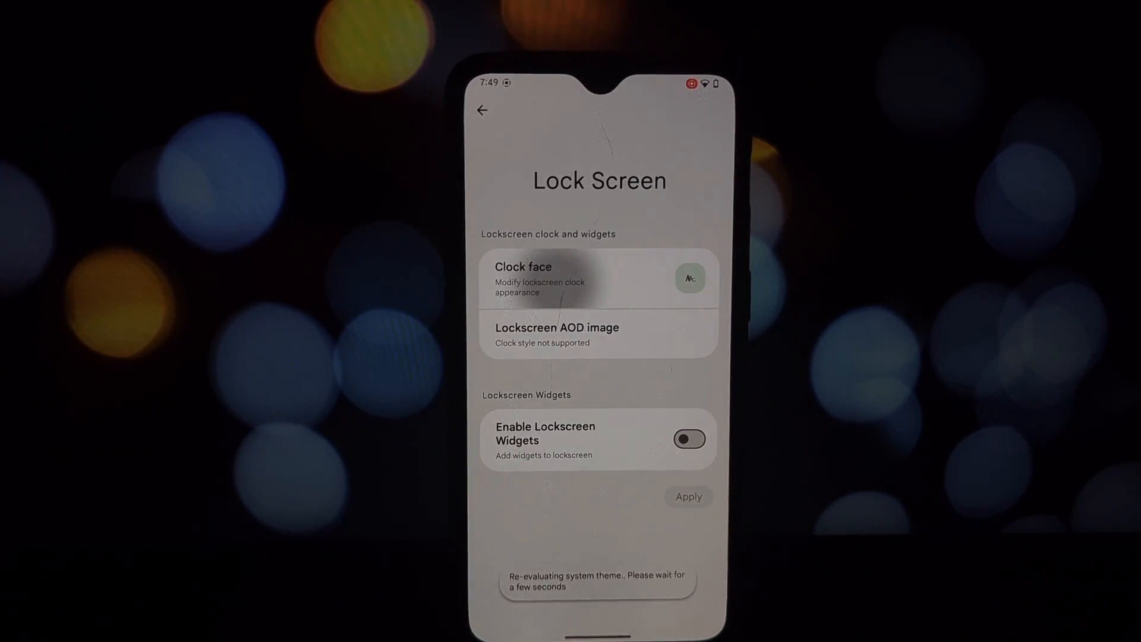
{"action": "left_click", "coordinate": [597, 278]}
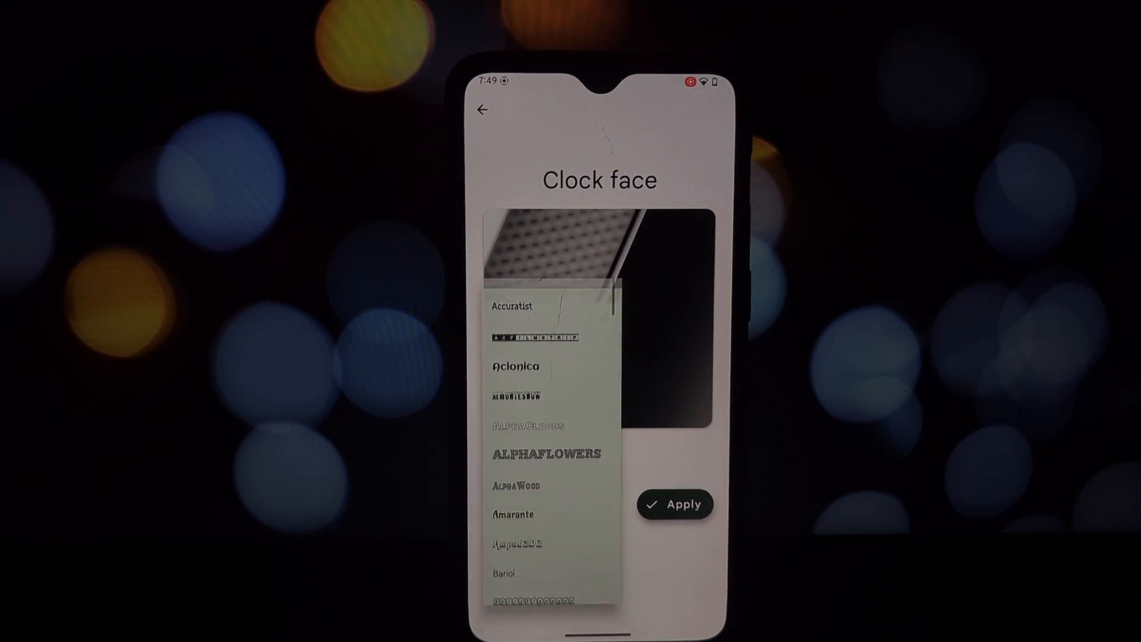
{"action": "scroll", "scroll_direction": "down", "scroll_amount": 3}
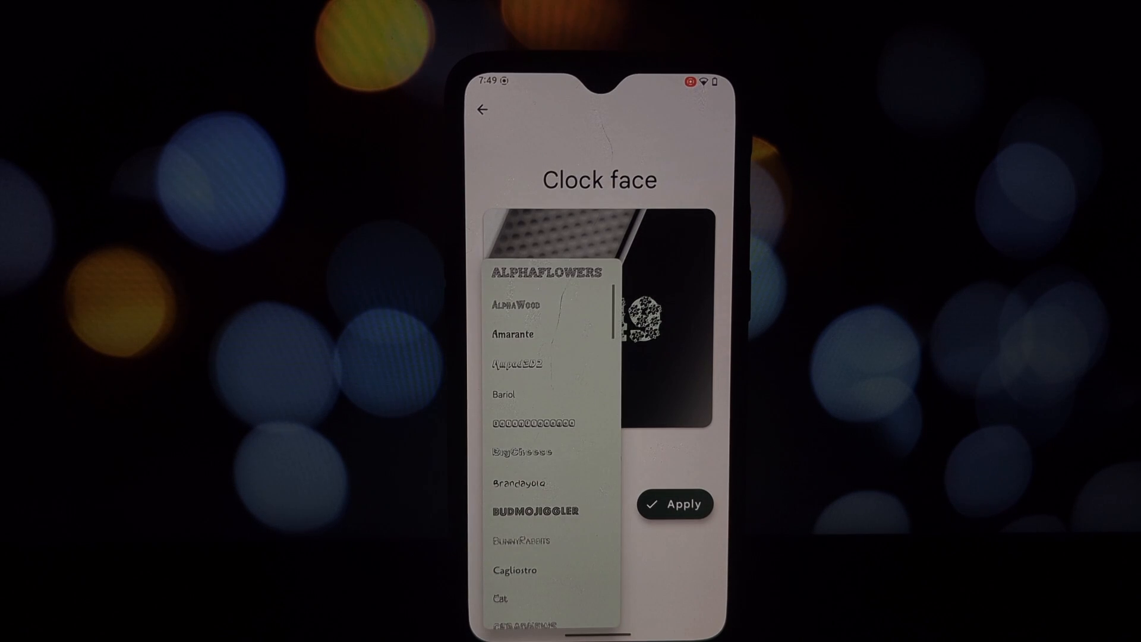
{"action": "left_click", "coordinate": [516, 569]}
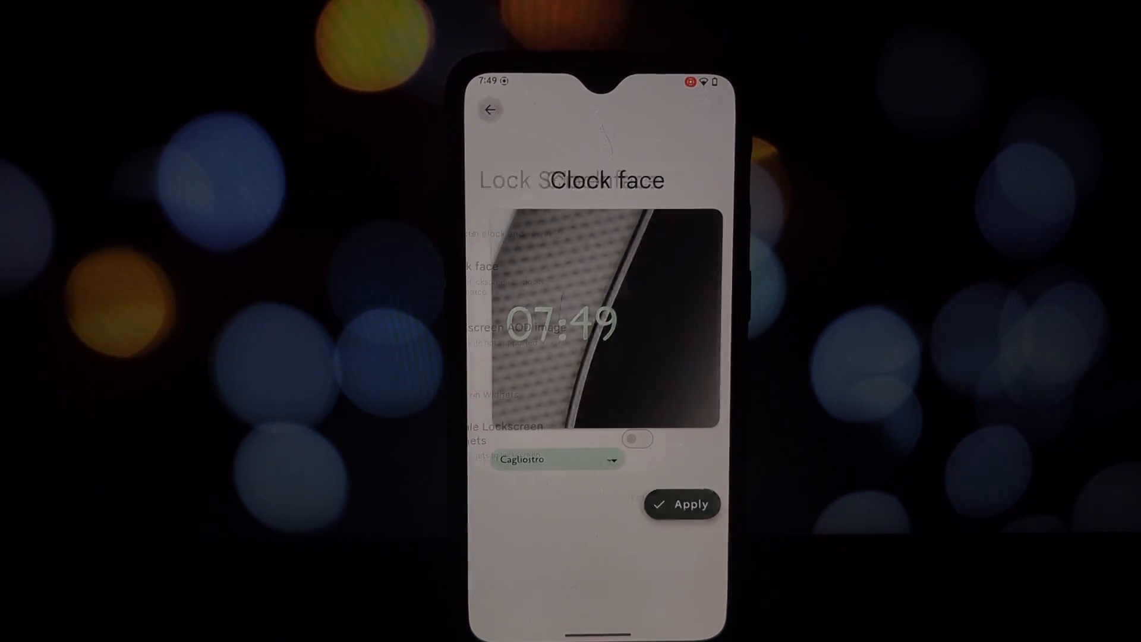
{"action": "left_click", "coordinate": [682, 503]}
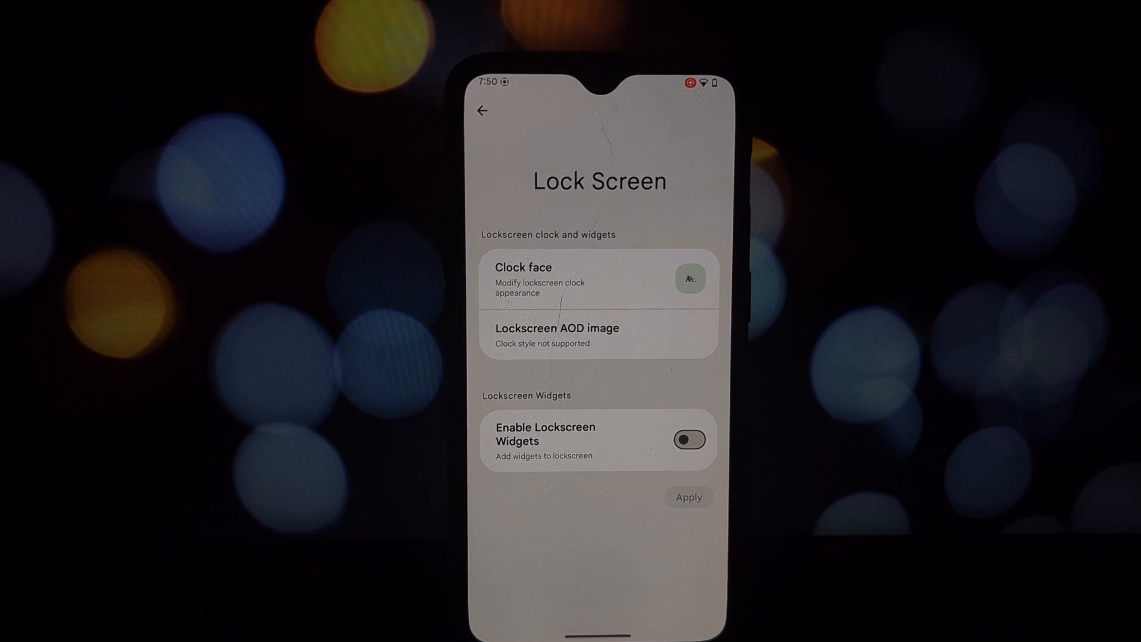
Enable Lockscreen Widgets and Device info Widget, then browse UDFPS icon and animation pickers
{"action": "left_click", "coordinate": [689, 440]}
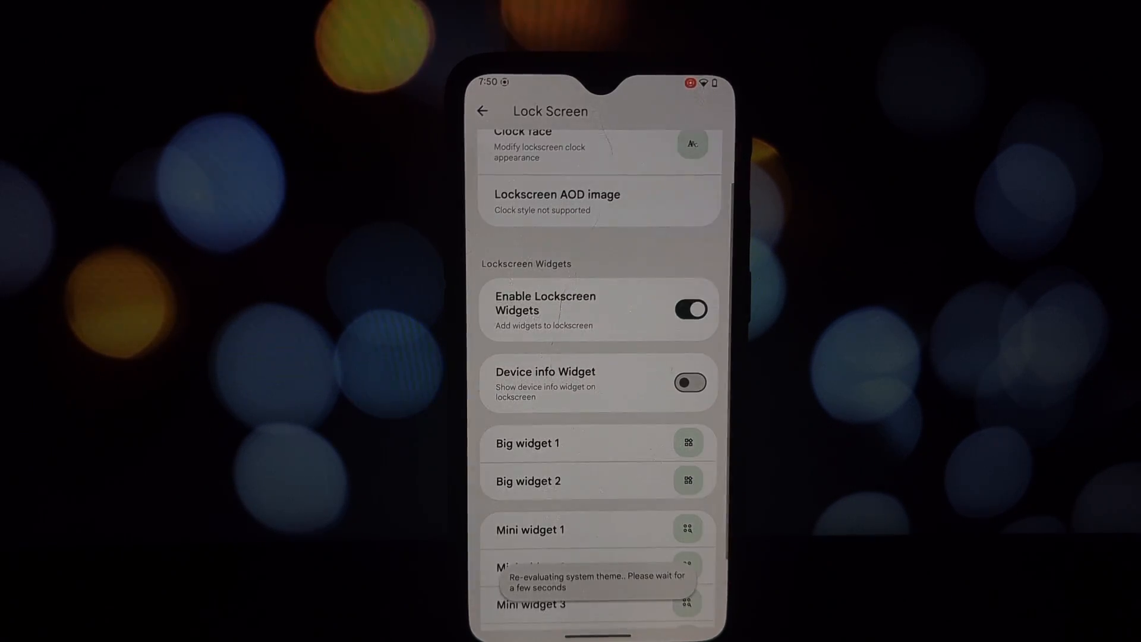
{"action": "left_click", "coordinate": [688, 383]}
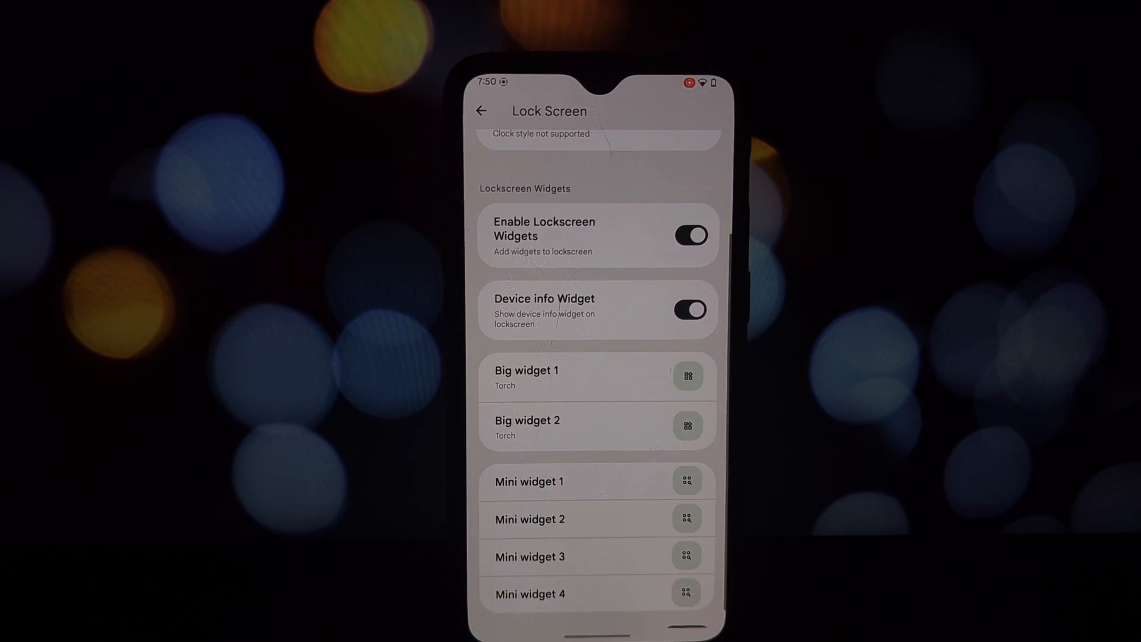
{"action": "scroll", "scroll_direction": "down", "scroll_amount": 3}
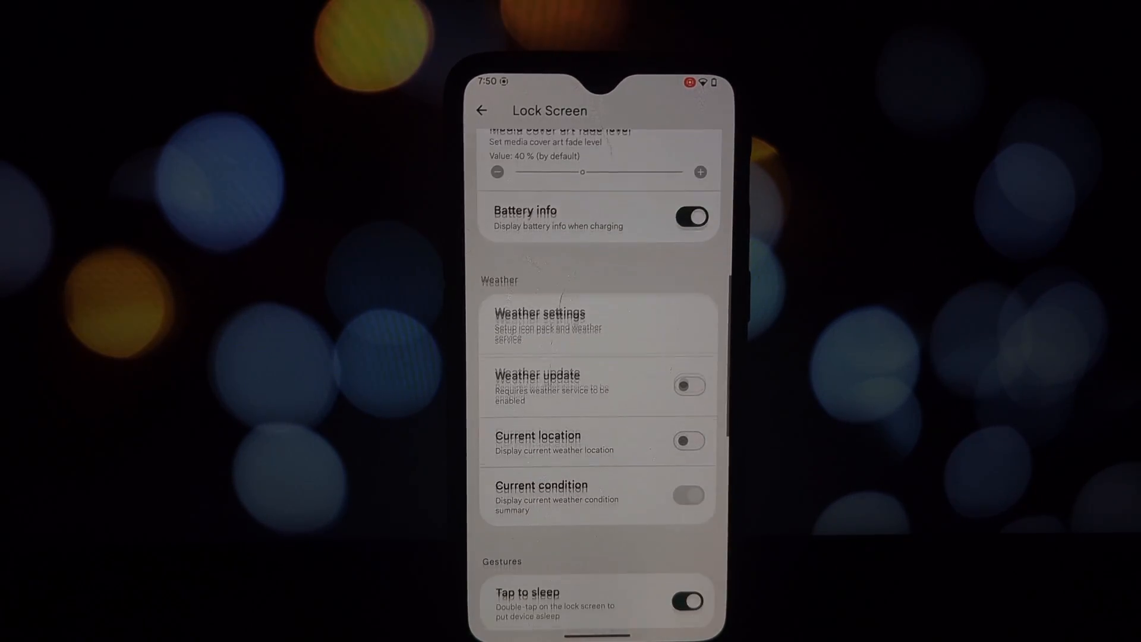
{"action": "scroll", "scroll_direction": "down", "scroll_amount": 3}
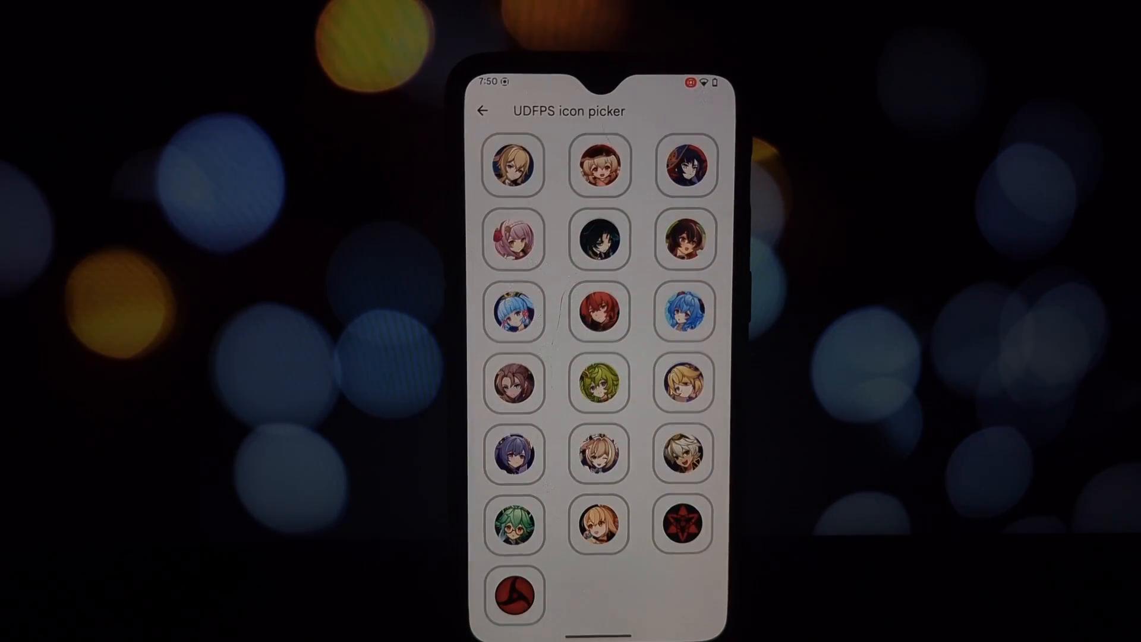
{"action": "left_click", "coordinate": [480, 110]}
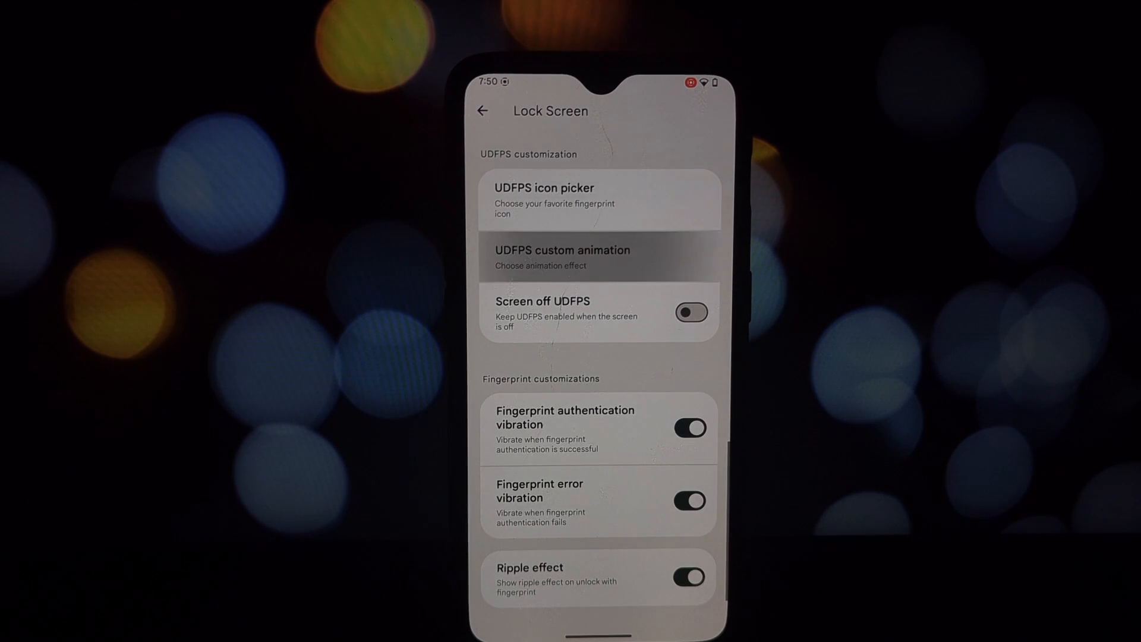
{"action": "left_click", "coordinate": [598, 257]}
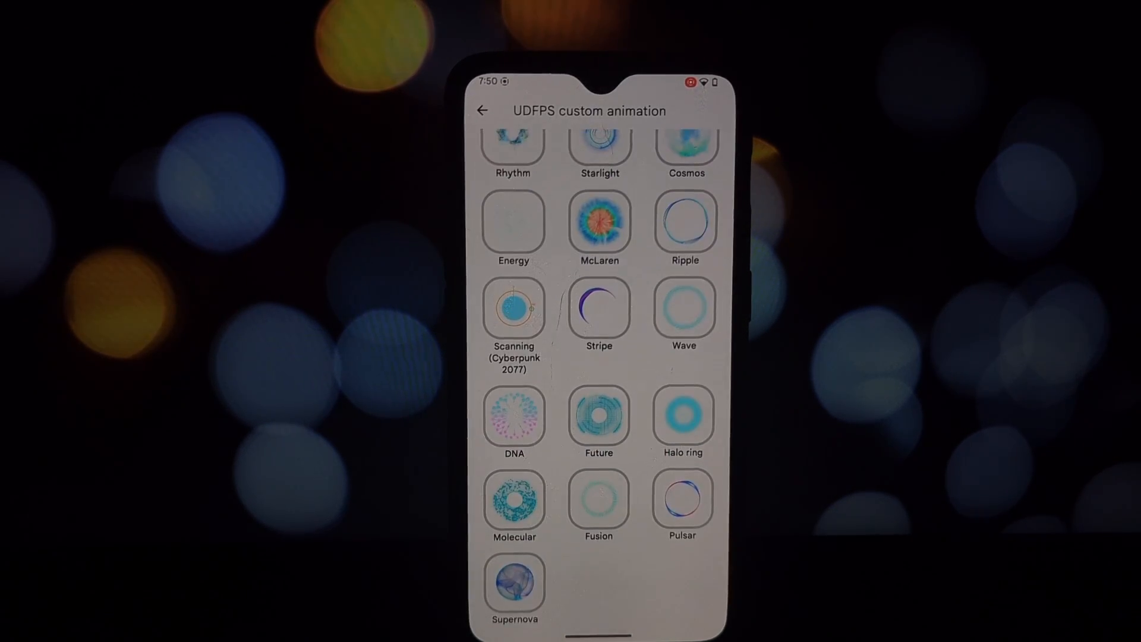
{"action": "left_click", "coordinate": [482, 111]}
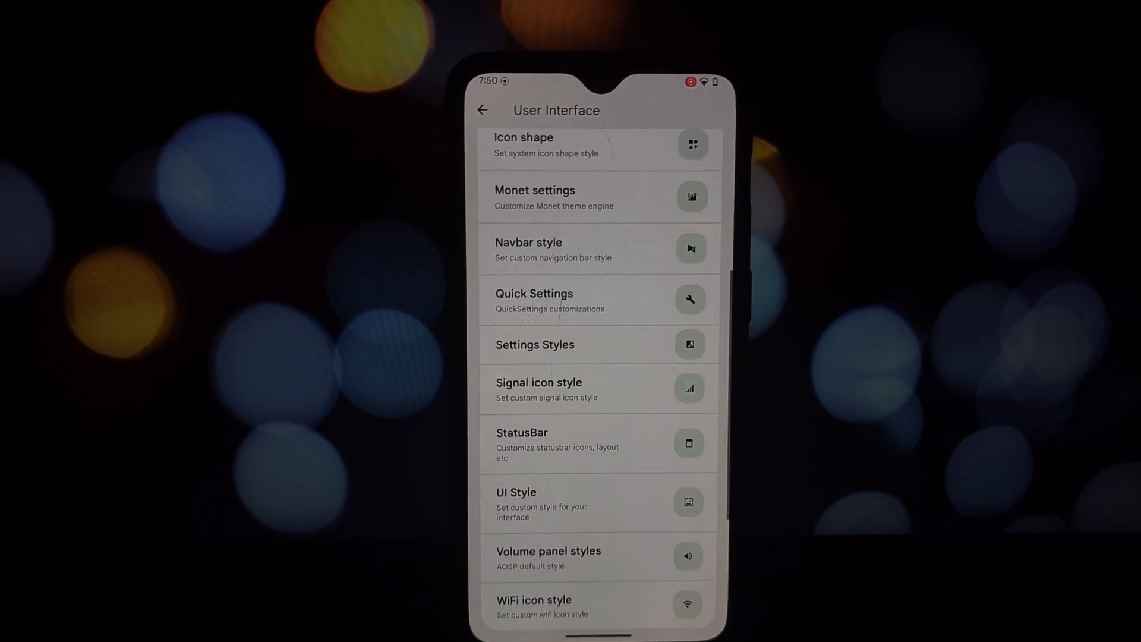
Scroll the User Interface options and head to Toolbox > Miscellaneous > Game space
{"action": "scroll", "scroll_direction": "down", "scroll_amount": 3}
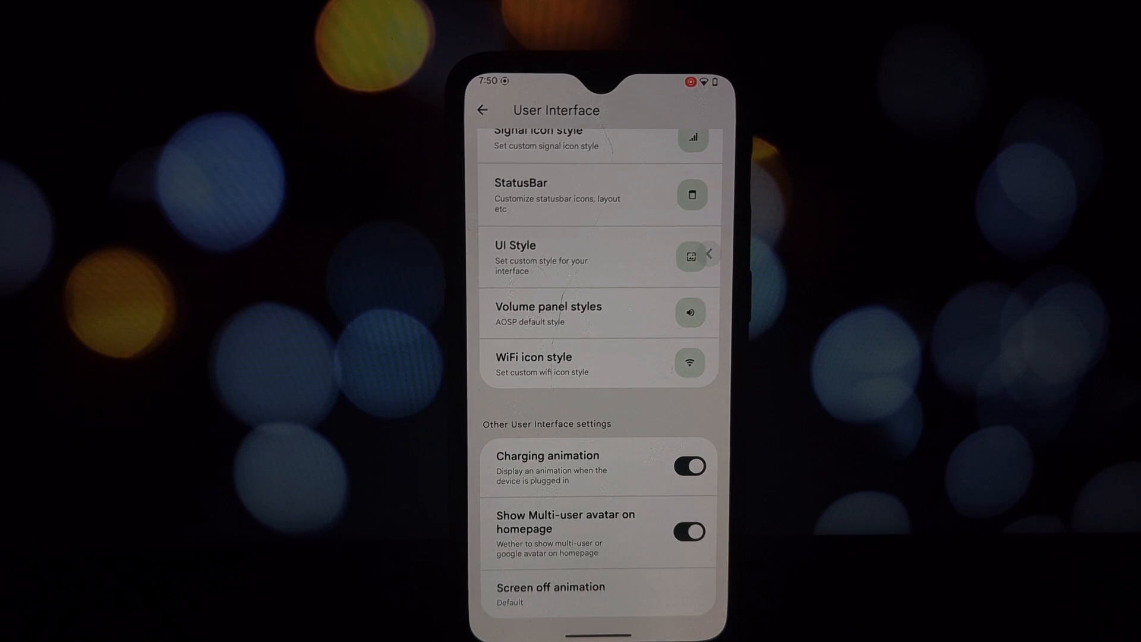
{"action": "left_click", "coordinate": [482, 108]}
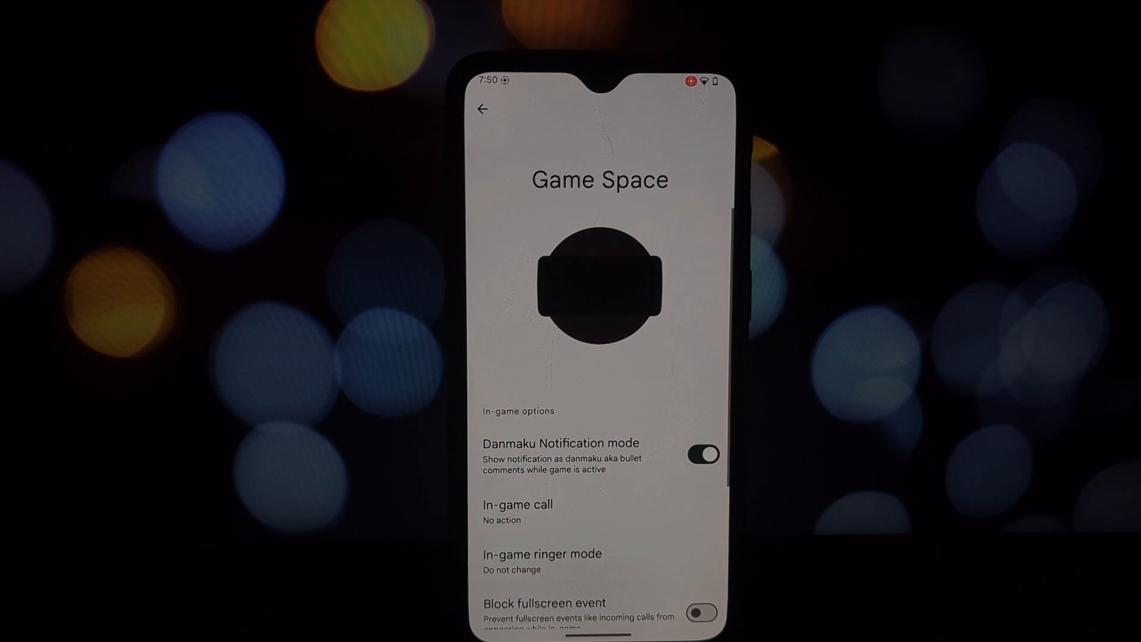
Look over the device Spoofing settings under Miscellaneous
{"action": "left_click", "coordinate": [480, 107]}
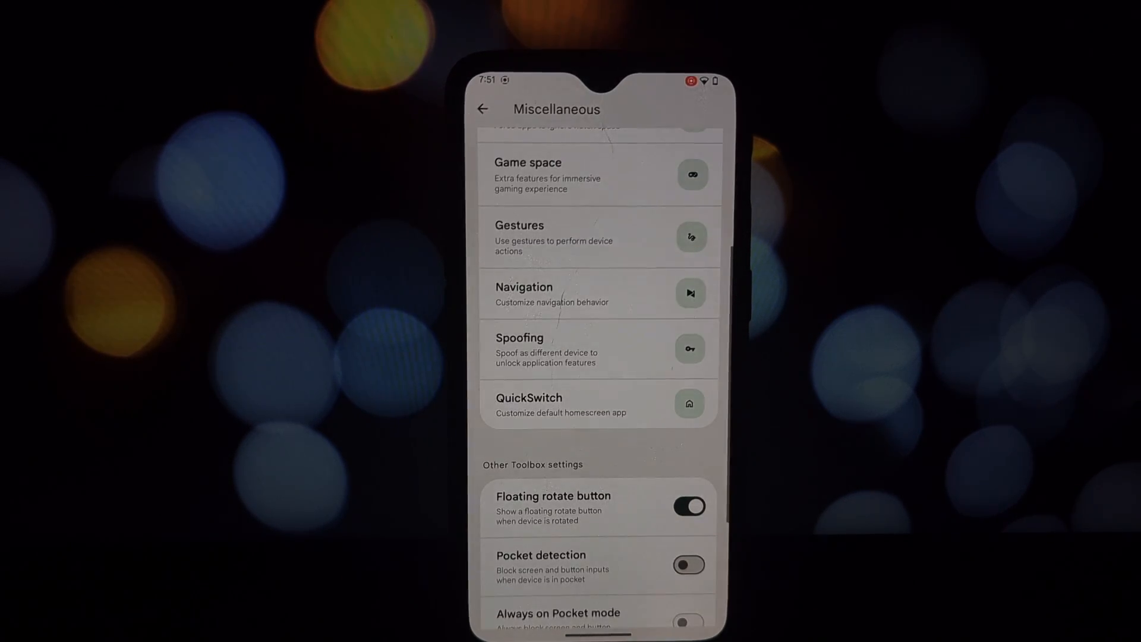
{"action": "left_click", "coordinate": [598, 350]}
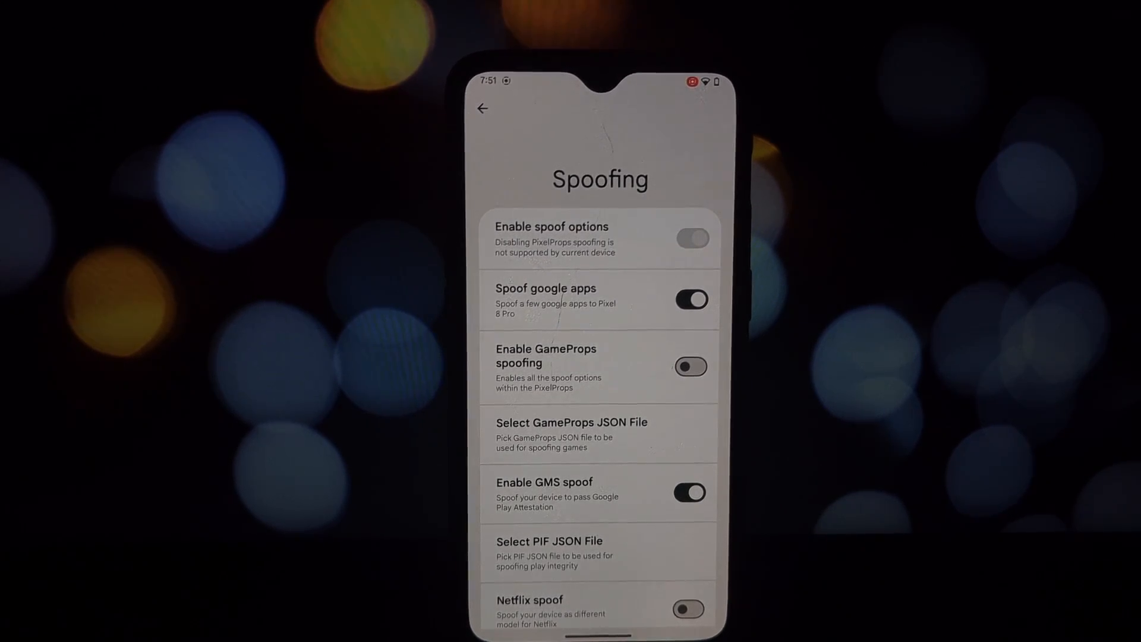
{"action": "scroll", "scroll_direction": "down", "scroll_amount": 3}
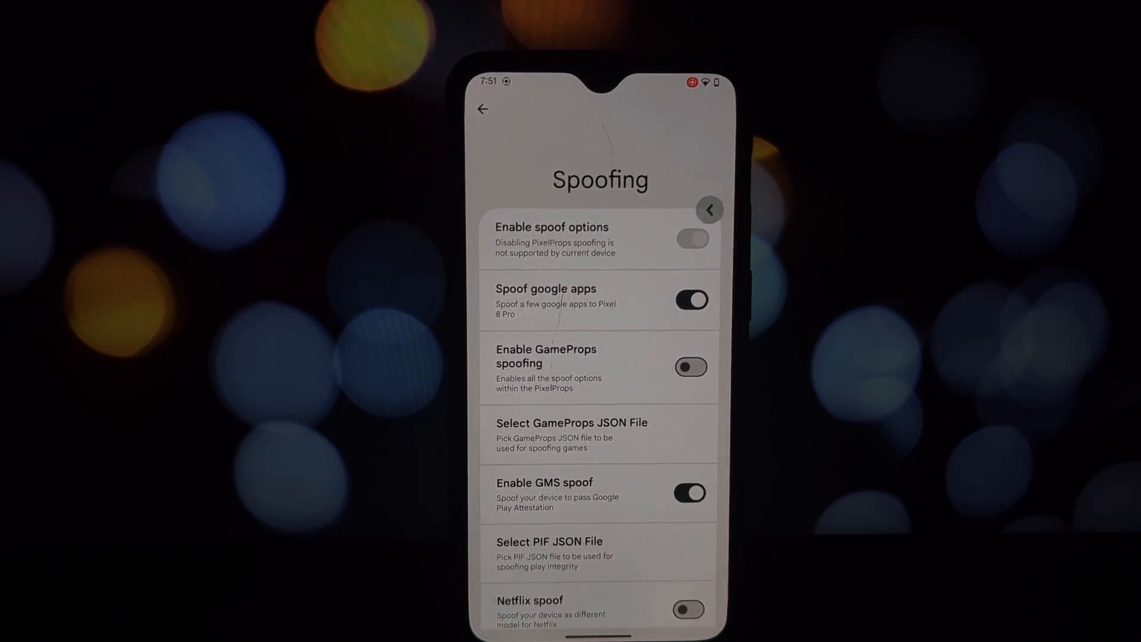
{"action": "left_click", "coordinate": [482, 110]}
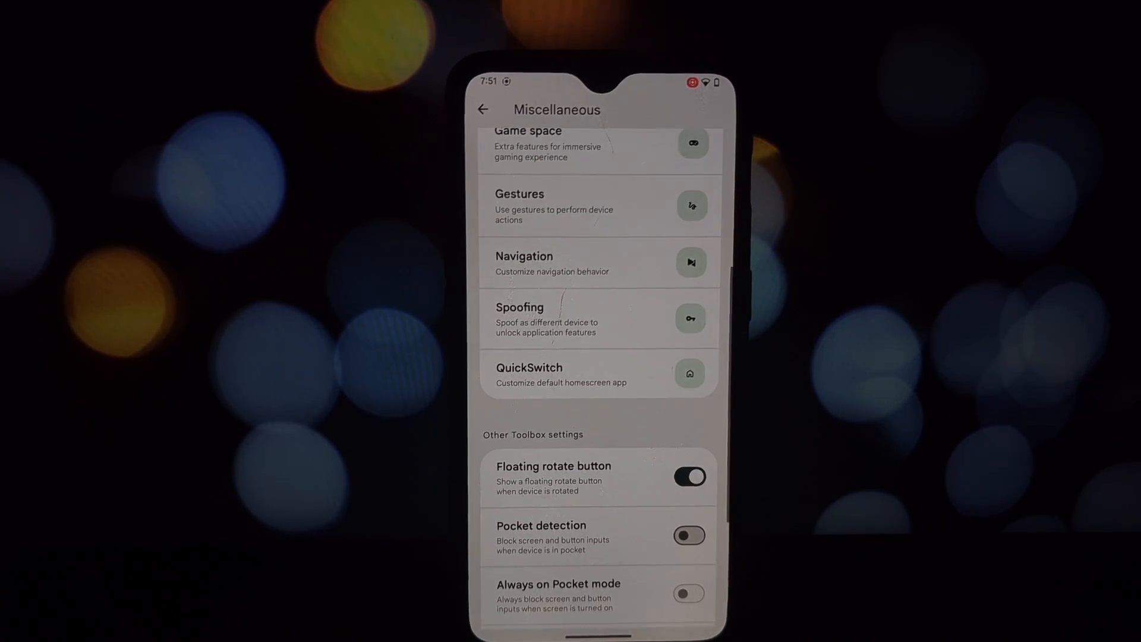
{"action": "scroll", "scroll_direction": "down", "scroll_amount": 3}
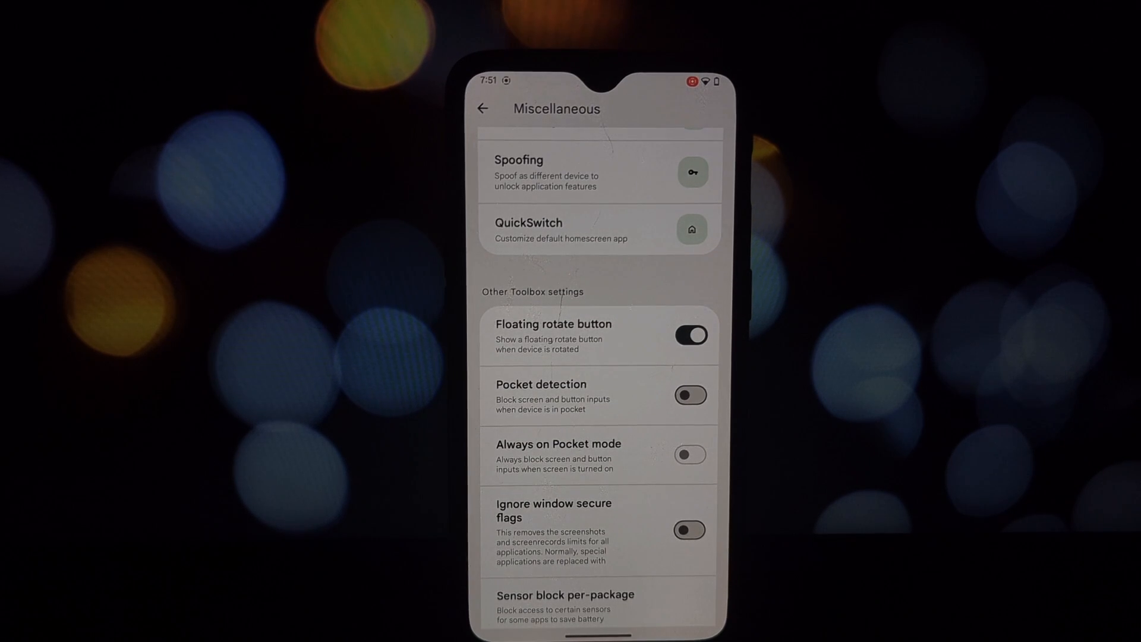
Scroll through the extra Notification settings and return to Personalize
{"action": "left_click", "coordinate": [482, 107]}
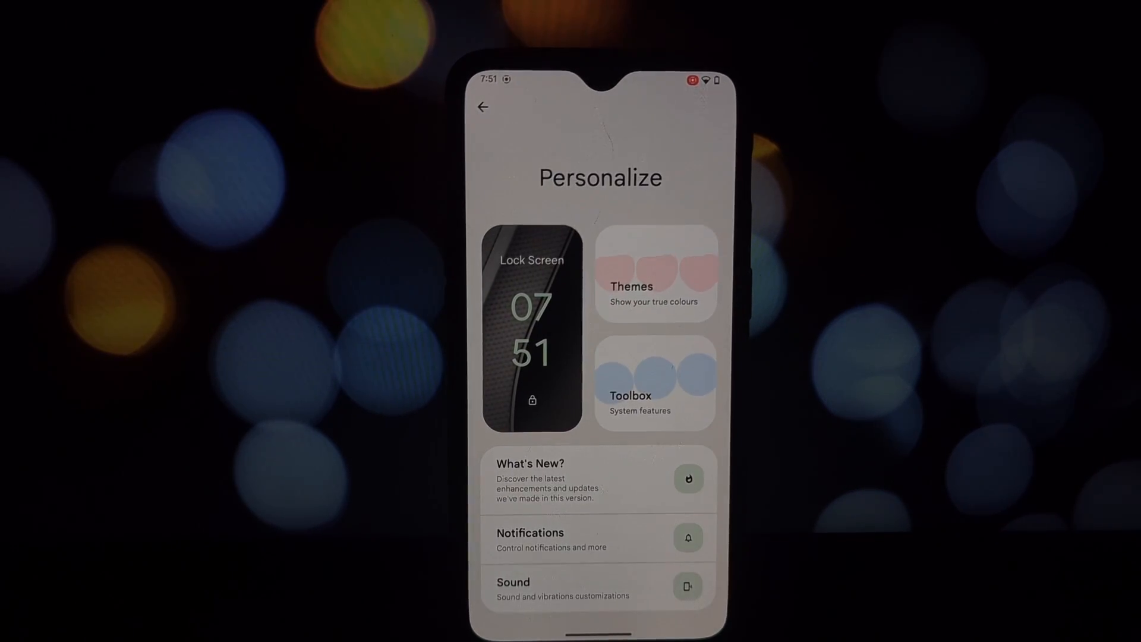
{"action": "left_click", "coordinate": [597, 539]}
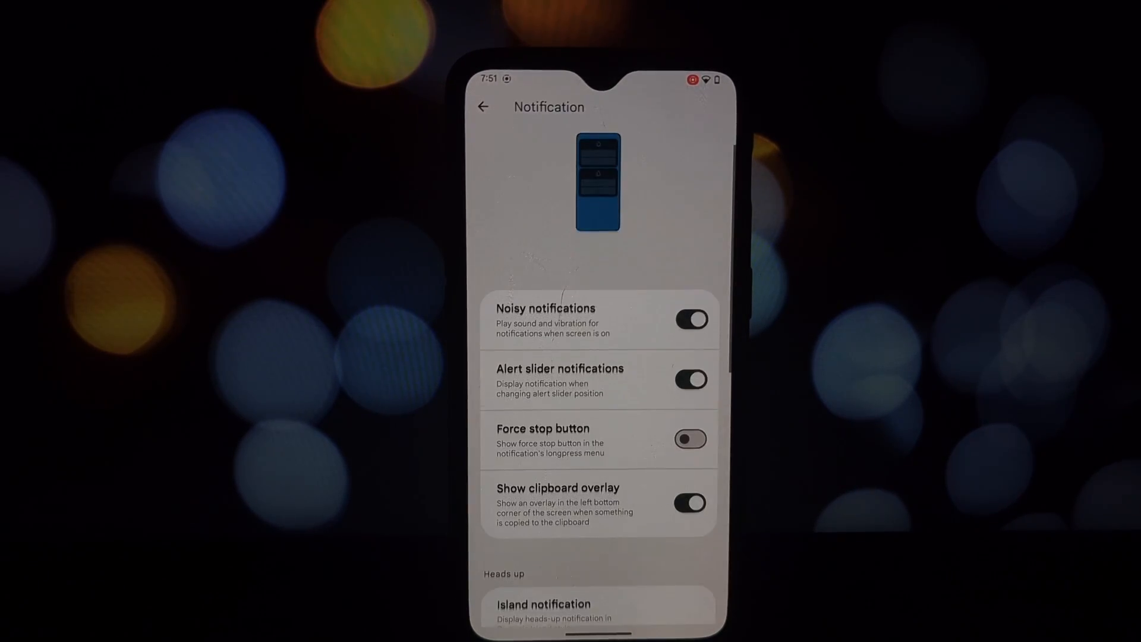
{"action": "scroll", "scroll_direction": "down", "scroll_amount": 3}
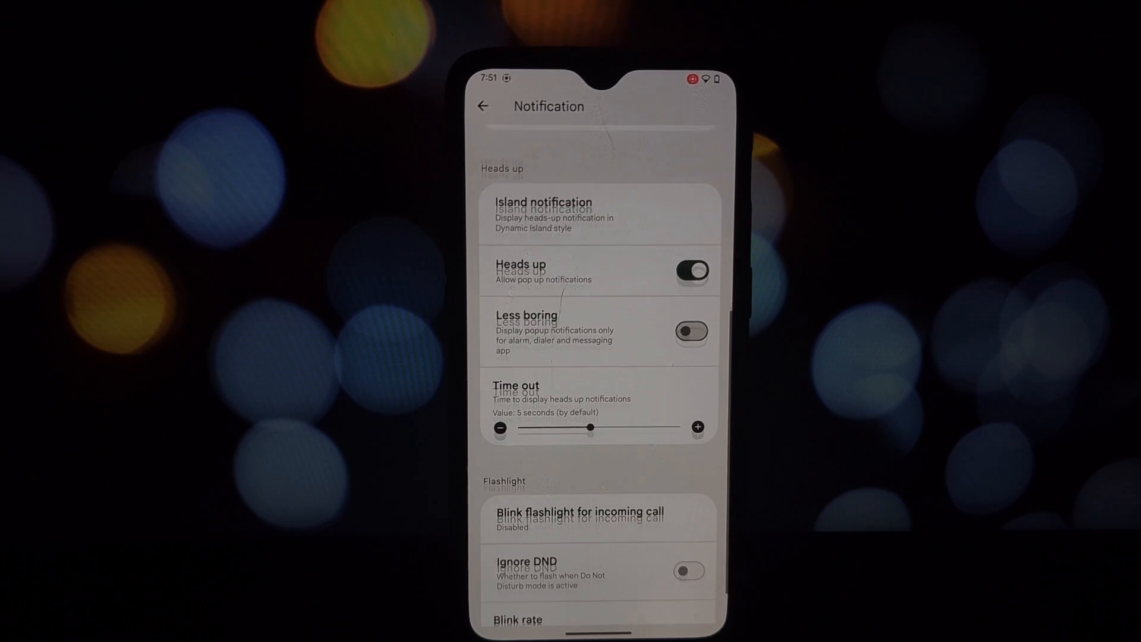
{"action": "left_click", "coordinate": [482, 106]}
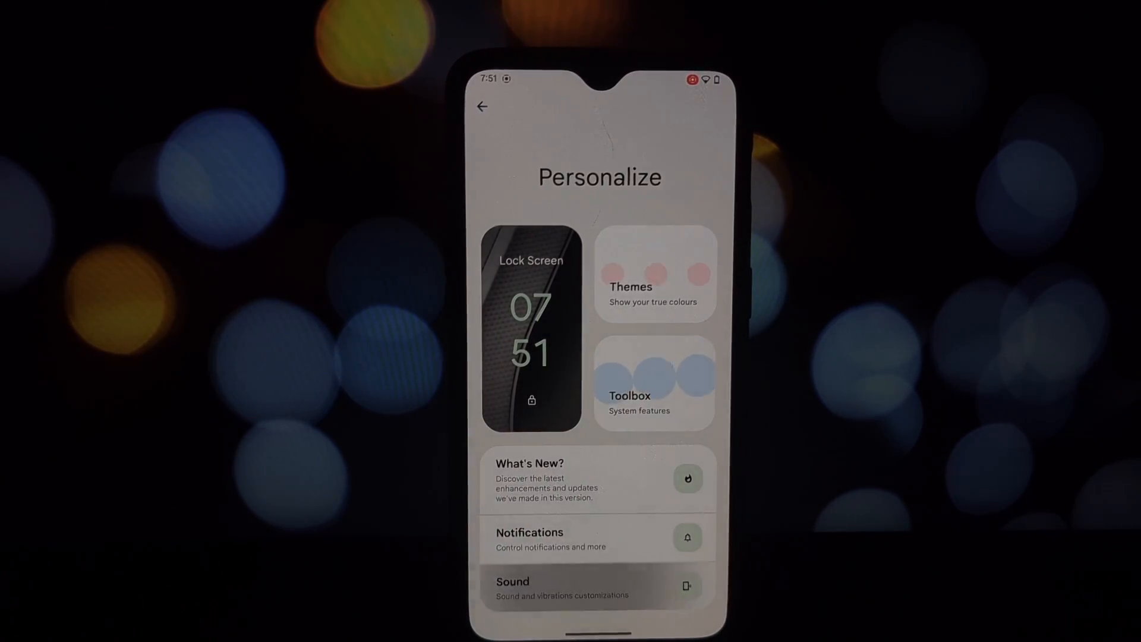
Try the Music and Game Sound Engine profiles, browse Sound settings, then return to Personalize
{"action": "left_click", "coordinate": [589, 586]}
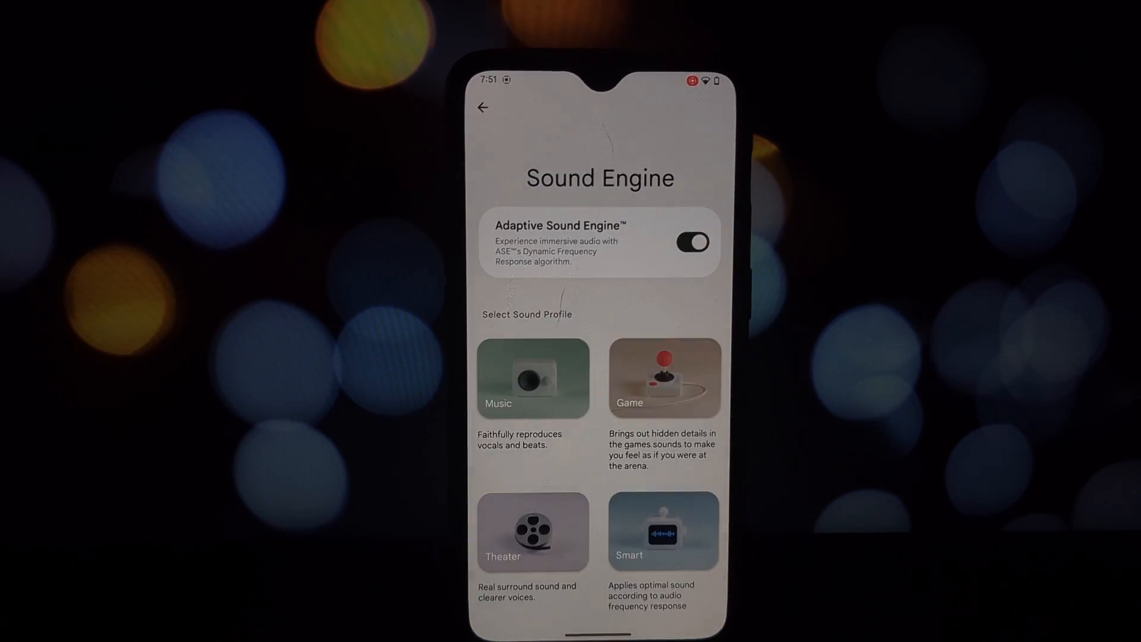
{"action": "left_click", "coordinate": [533, 378]}
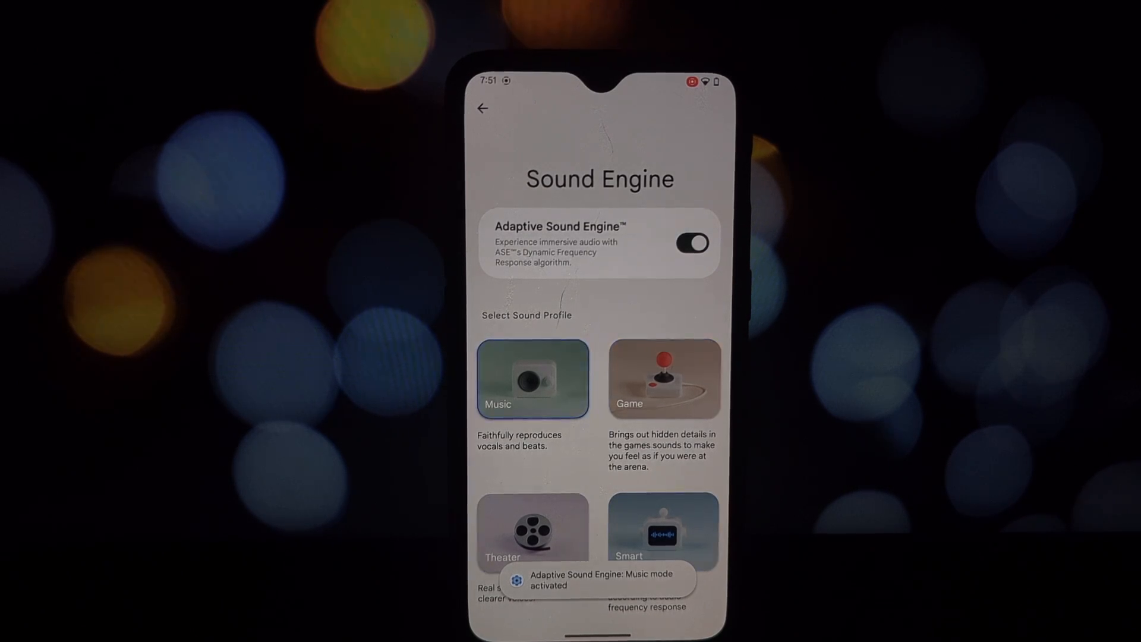
{"action": "left_click", "coordinate": [482, 108]}
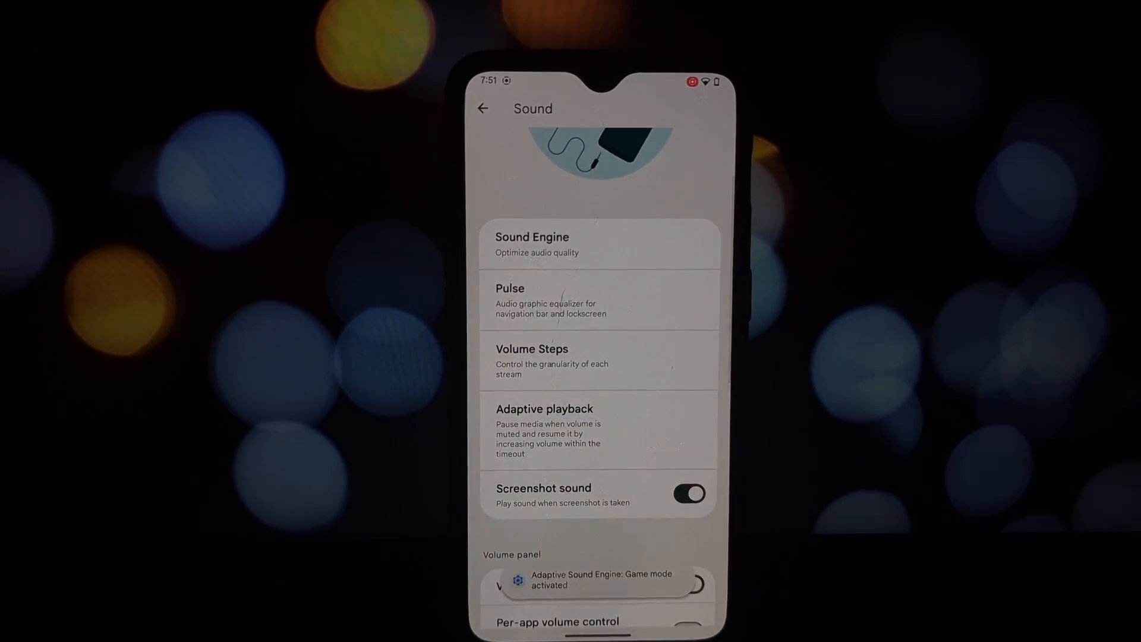
{"action": "left_click", "coordinate": [597, 300]}
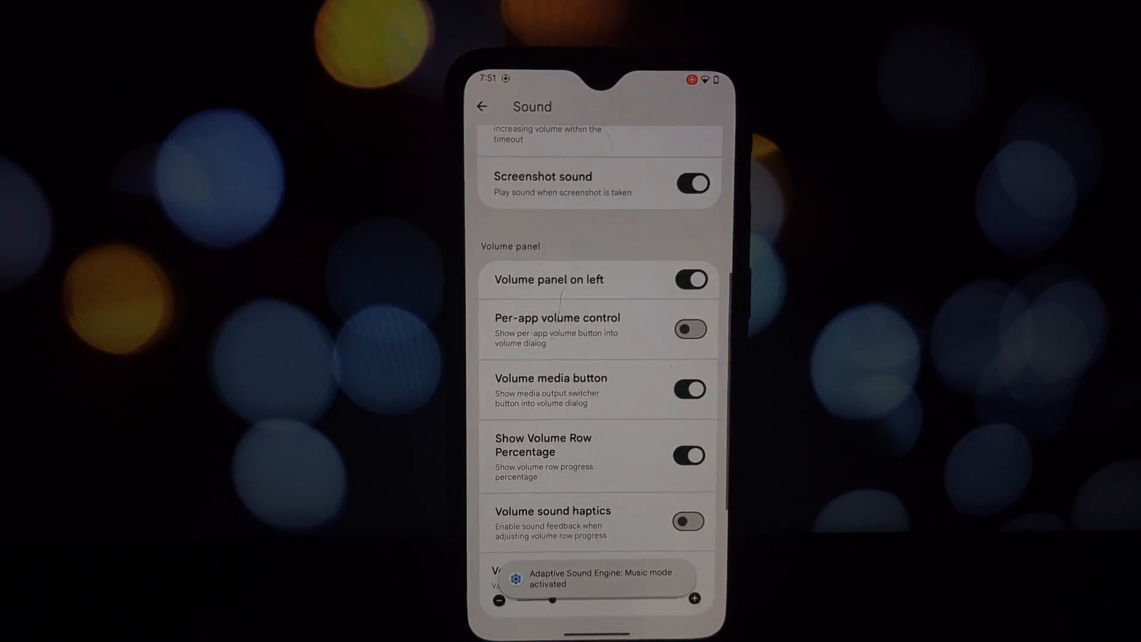
{"action": "left_click", "coordinate": [482, 106]}
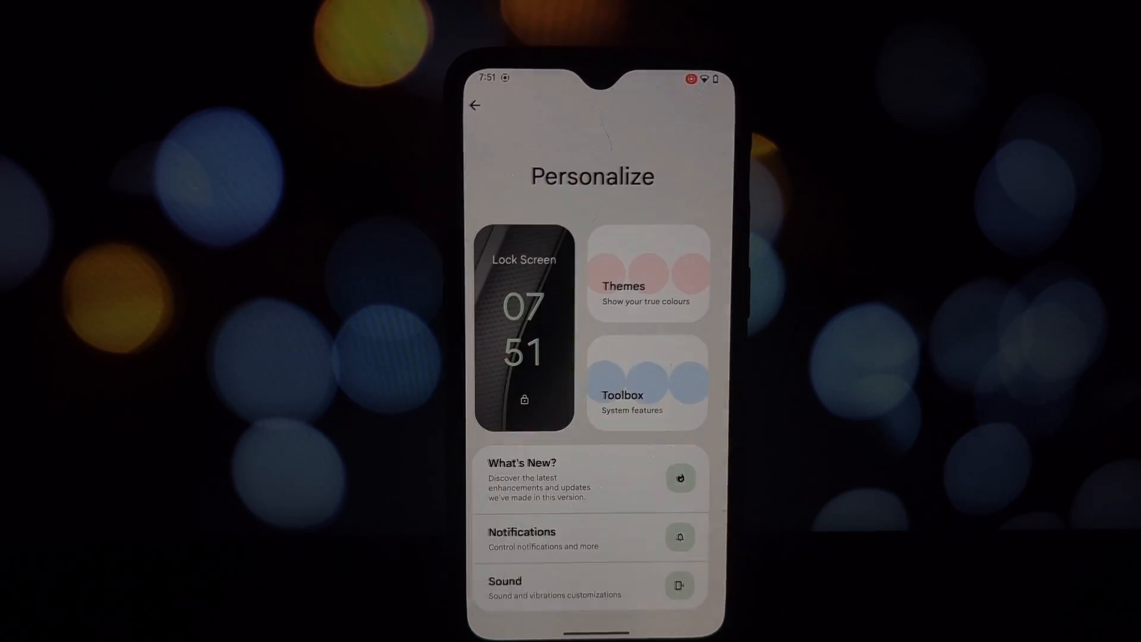
From main Settings, view About phone, Display and Desktop Mode, then Wallpaper & style
{"action": "left_click", "coordinate": [474, 106]}
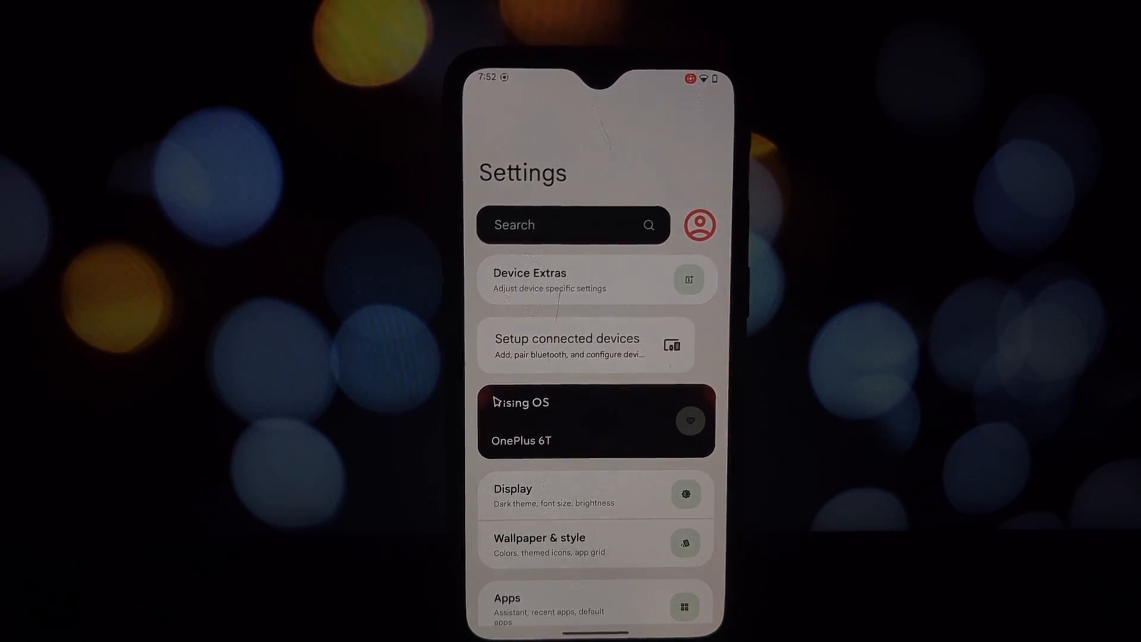
{"action": "left_click", "coordinate": [595, 421]}
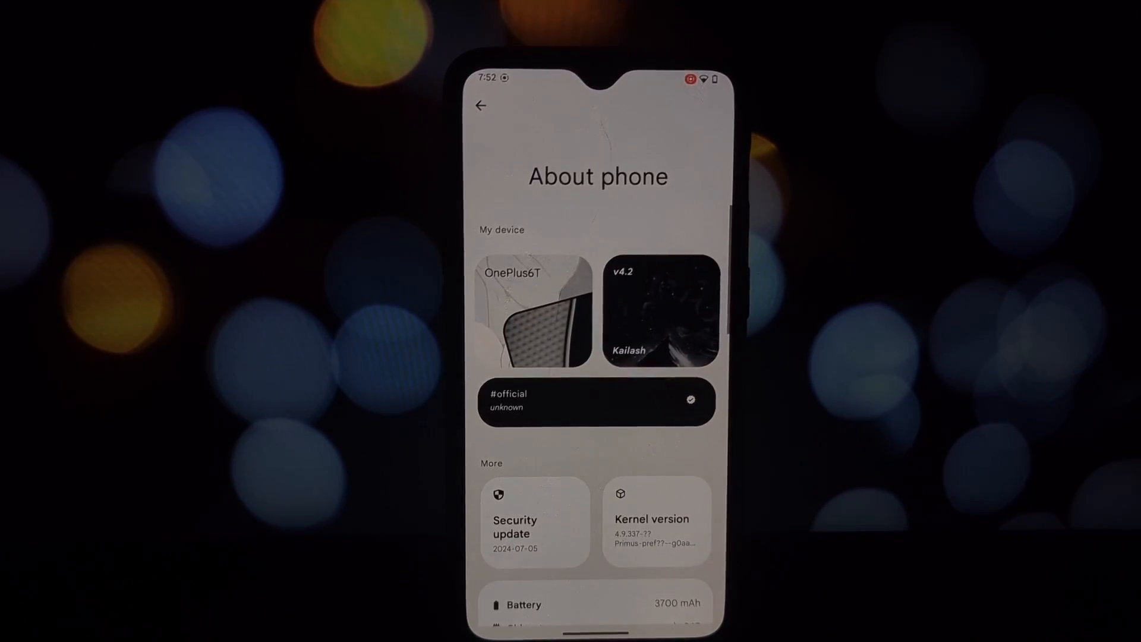
{"action": "left_click", "coordinate": [490, 105]}
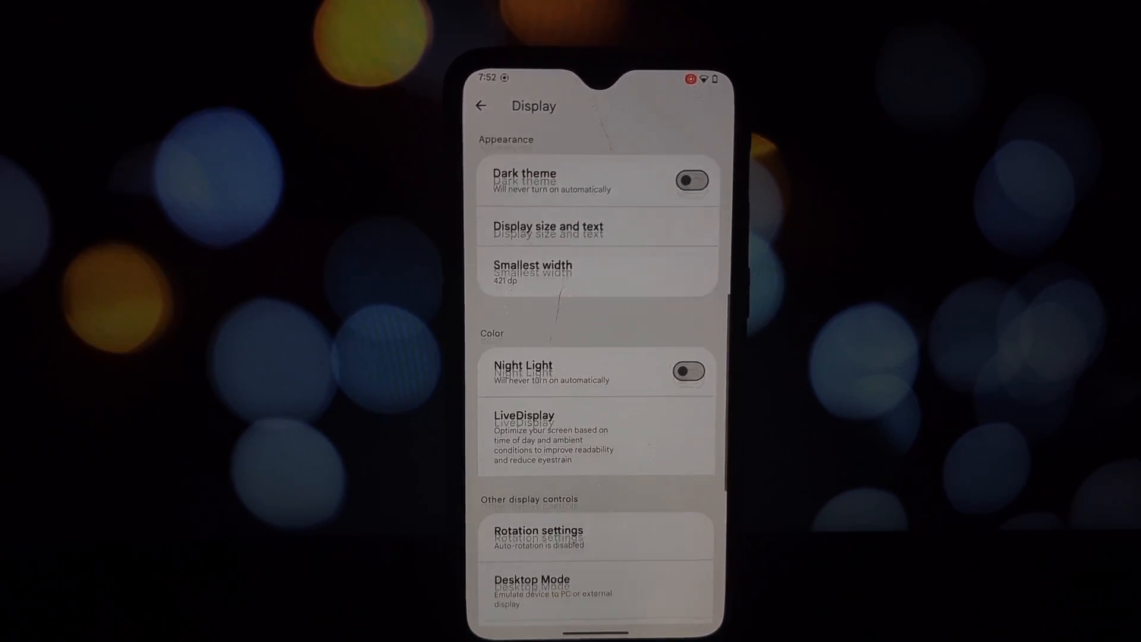
{"action": "scroll", "scroll_direction": "down", "scroll_amount": 3}
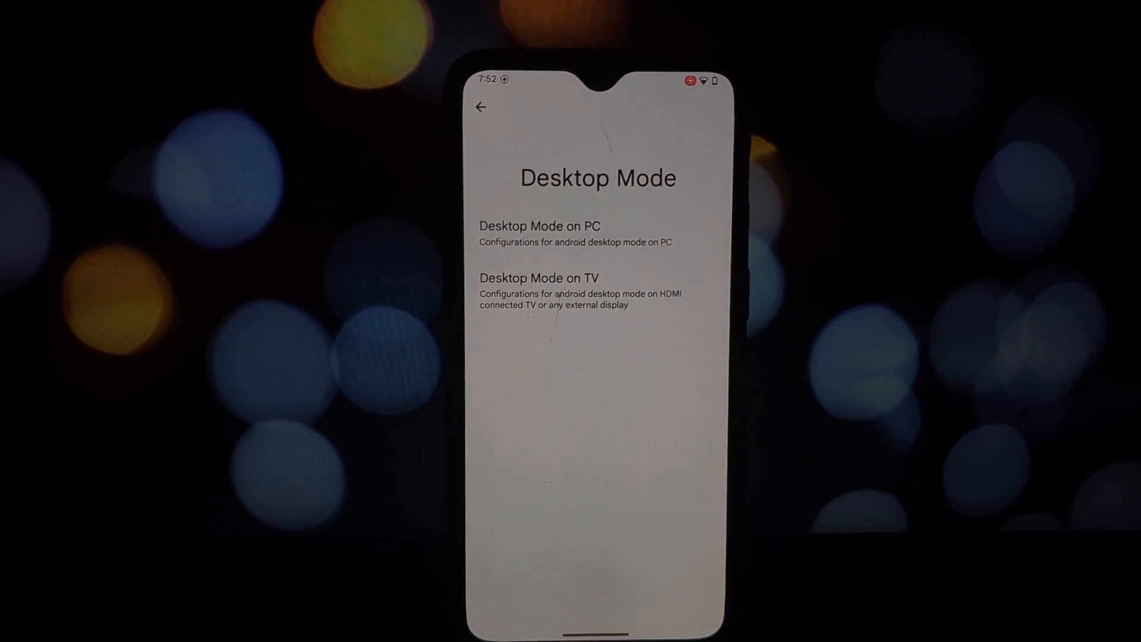
{"action": "left_click", "coordinate": [479, 107]}
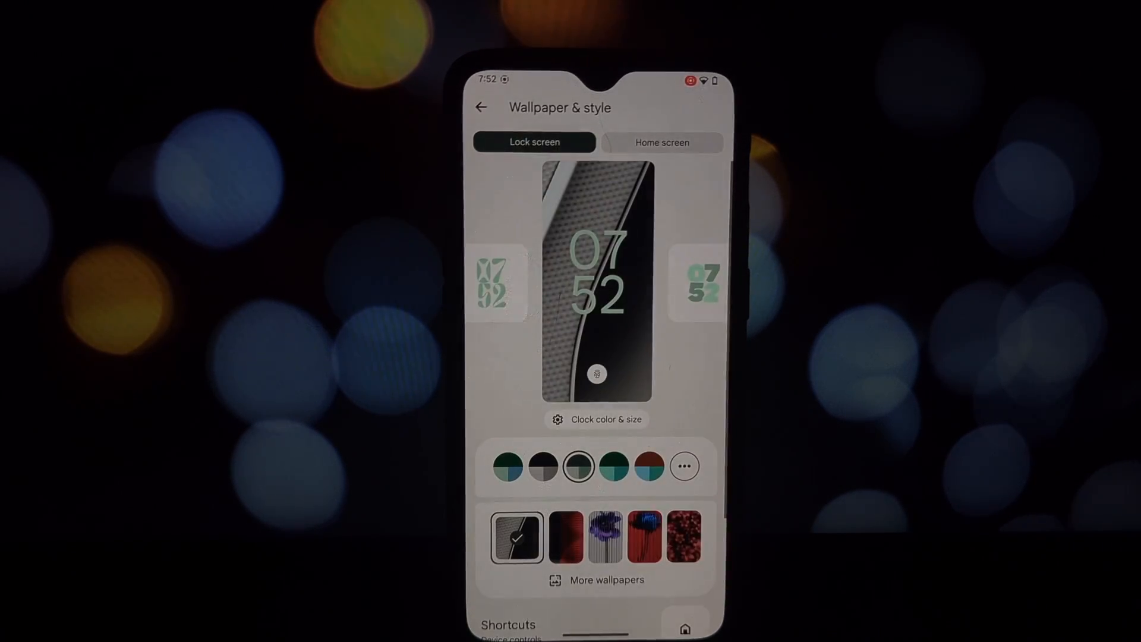
View the Home screen wallpaper preview, then show the Battery page at 13% charge
{"action": "left_click", "coordinate": [660, 142]}
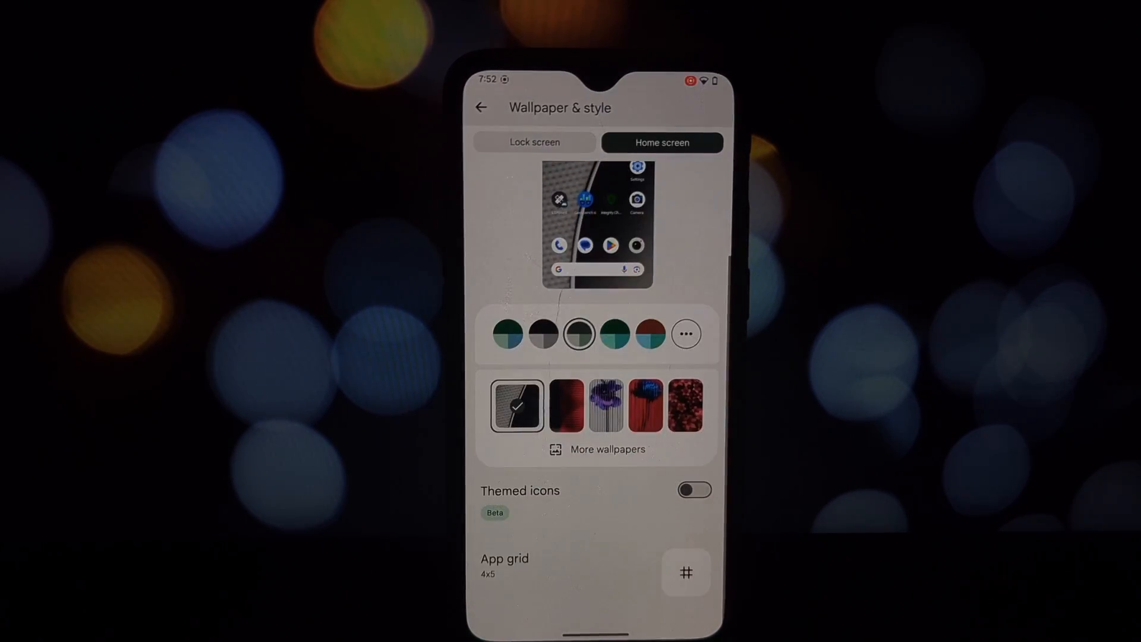
{"action": "left_click", "coordinate": [480, 107]}
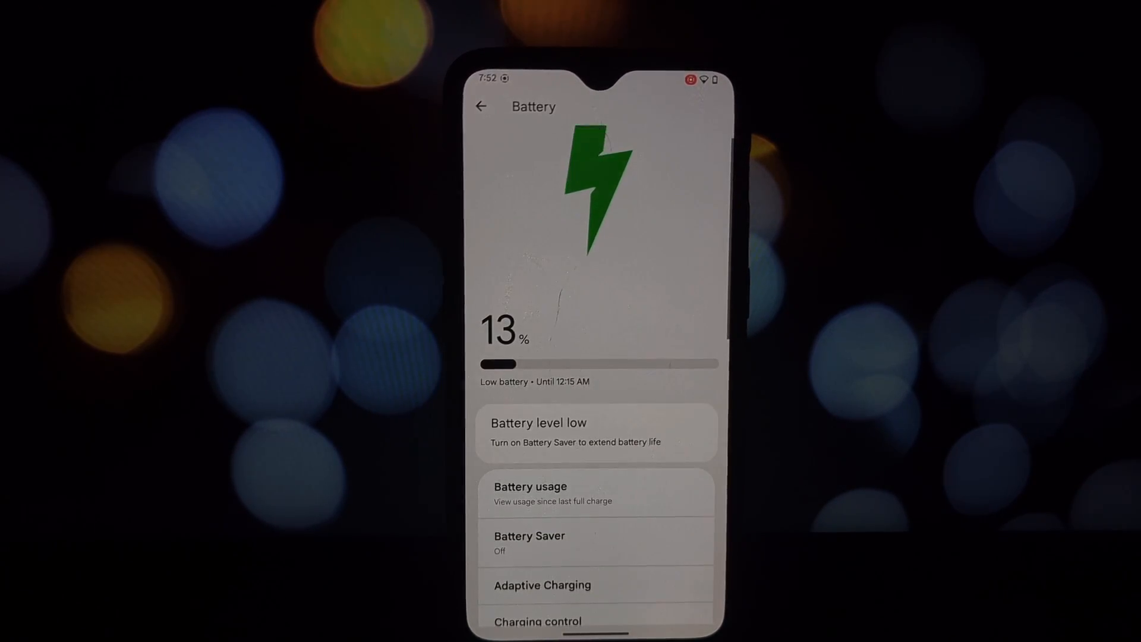
Check Battery information health, temperature and capacity, then return to the main Settings list
{"action": "scroll", "scroll_direction": "down", "scroll_amount": 3}
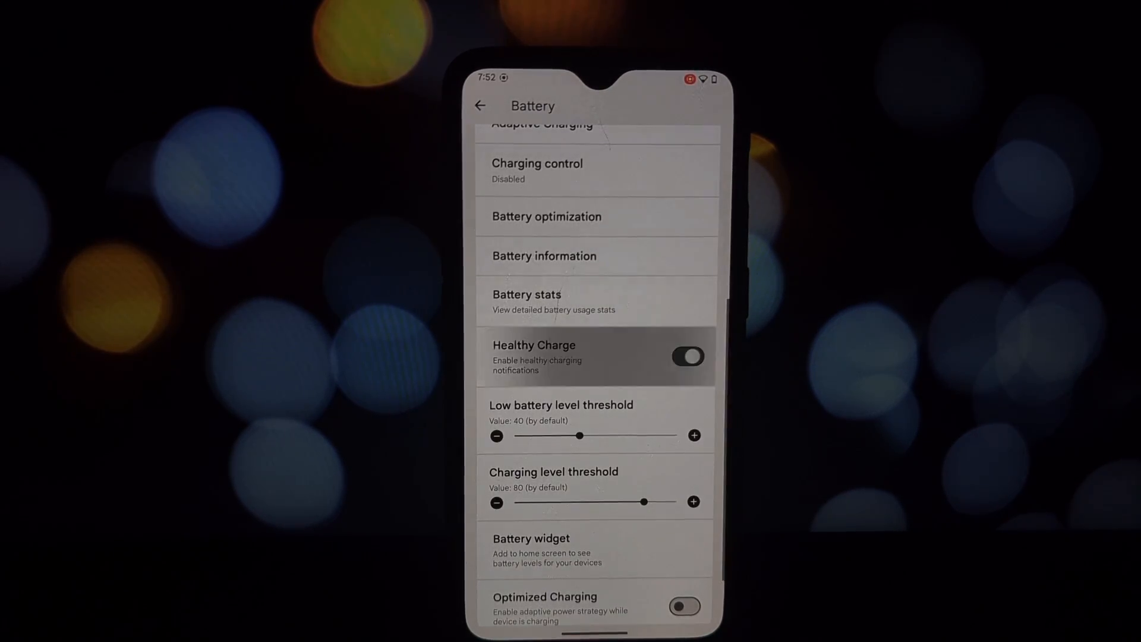
{"action": "scroll", "scroll_direction": "down", "scroll_amount": 3}
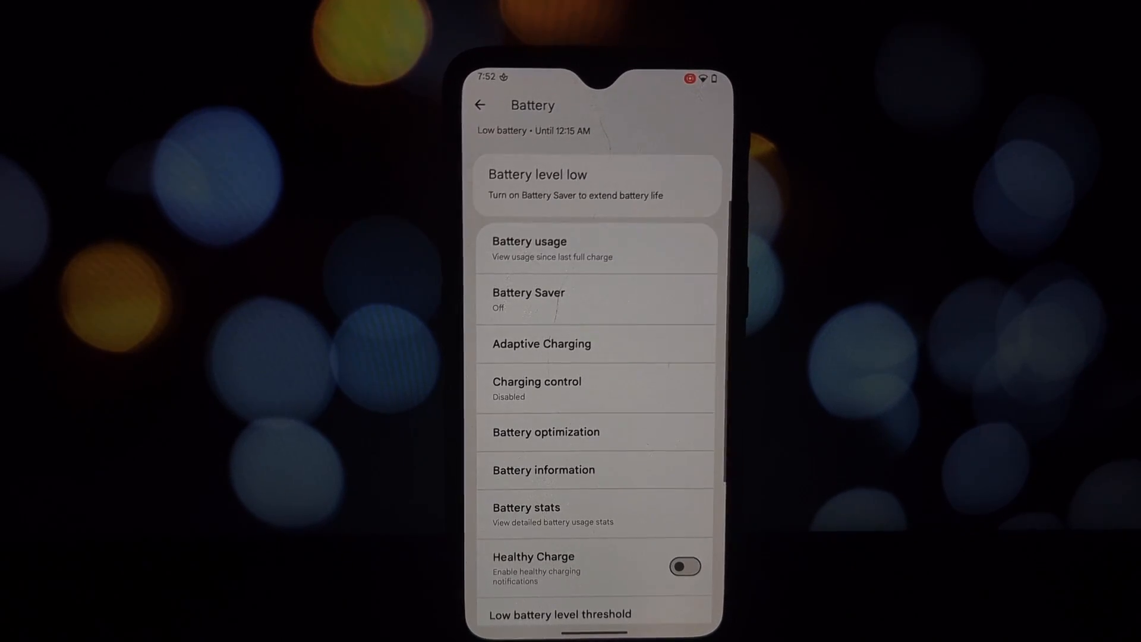
{"action": "left_click", "coordinate": [543, 470]}
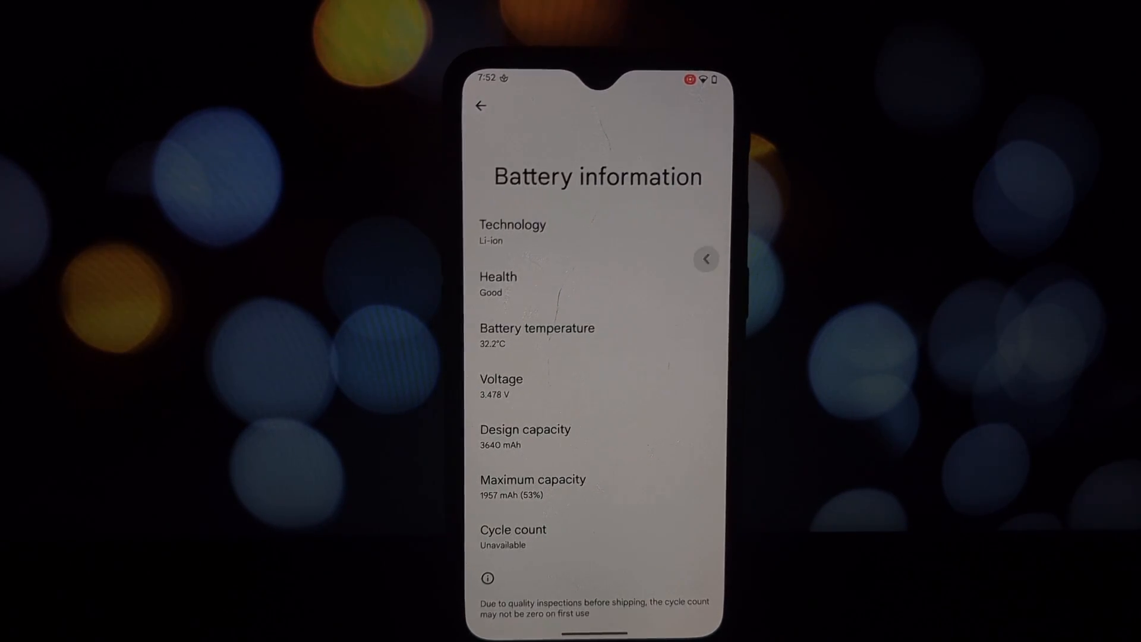
{"action": "left_click", "coordinate": [480, 106]}
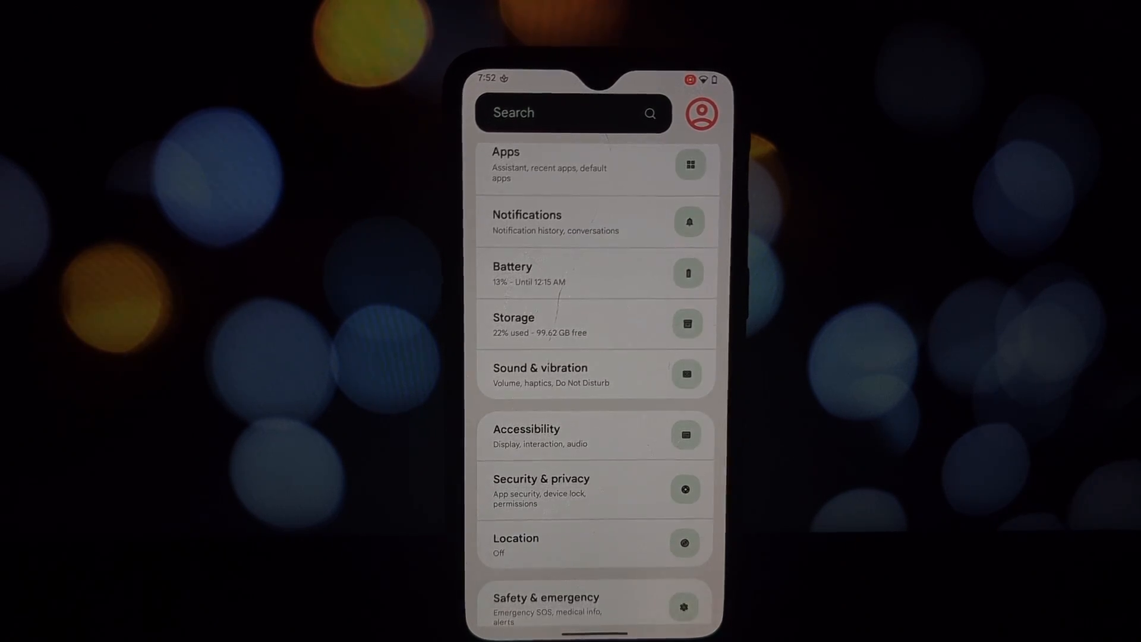
Browse the Security & privacy and System pages, then exit to the home screen
{"action": "scroll", "scroll_direction": "down", "scroll_amount": 3}
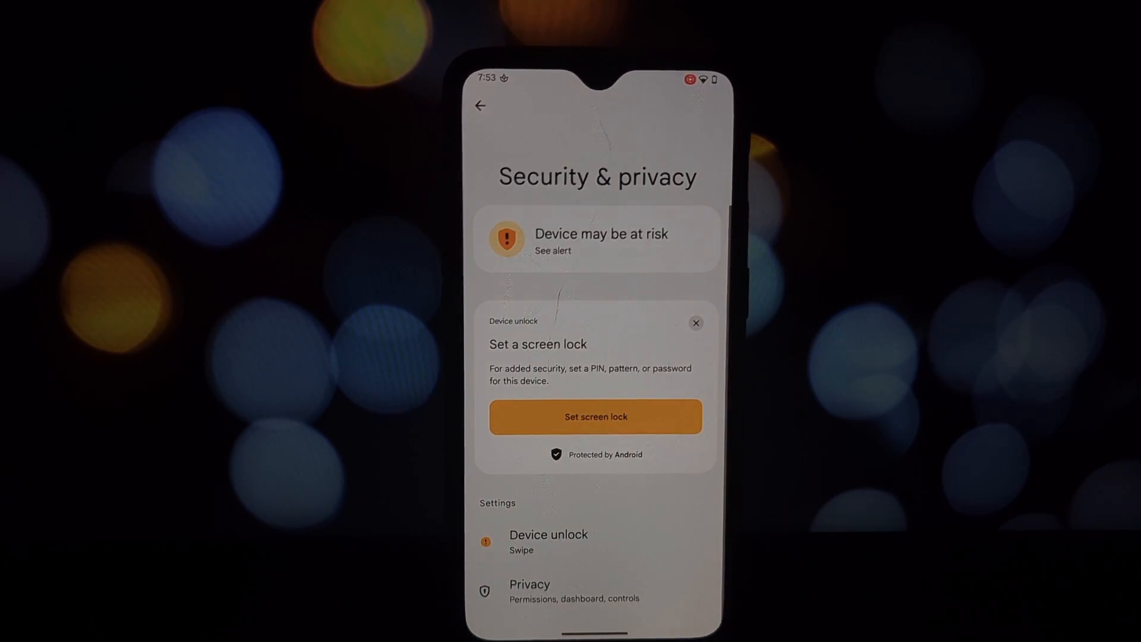
{"action": "left_click", "coordinate": [480, 106]}
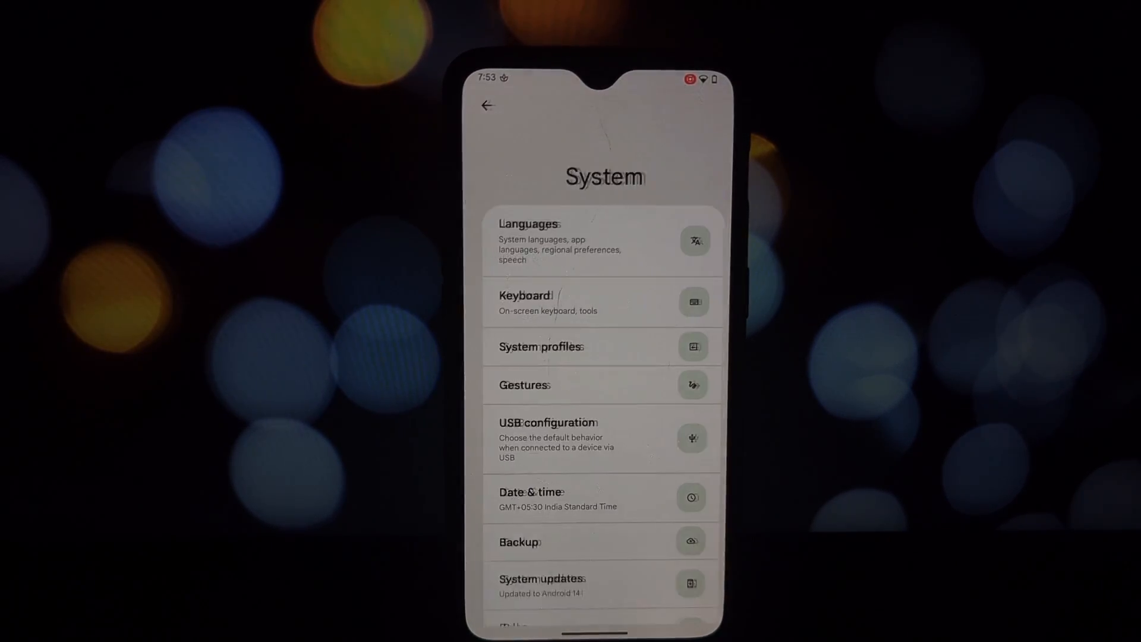
{"action": "scroll", "scroll_direction": "down", "scroll_amount": 3}
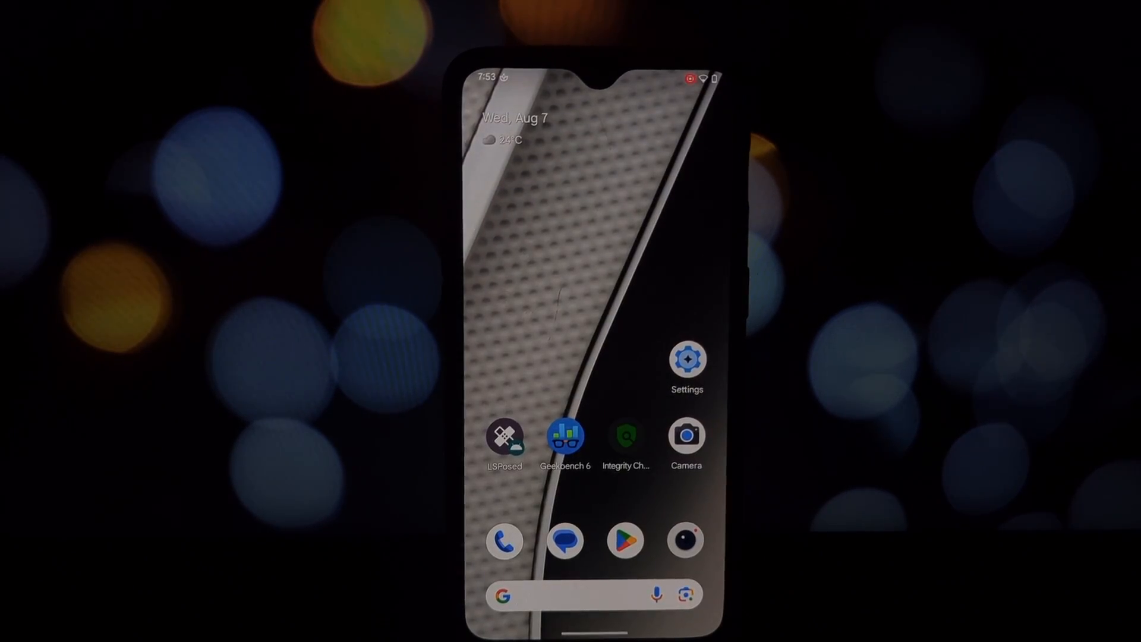
Launch Geekbench 6 to show the CPU result: 482 single-core, 1862 multi-core
{"action": "left_click", "coordinate": [625, 435]}
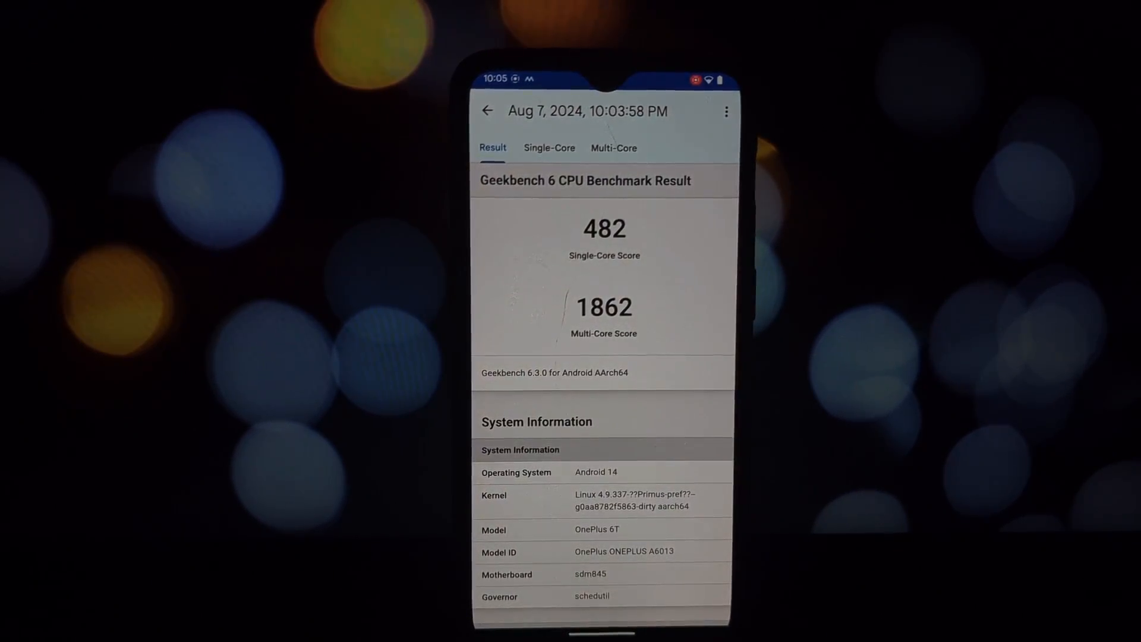
Close the Geekbench result to the home screen and launch Camera in photo mode
{"action": "left_click", "coordinate": [613, 148]}
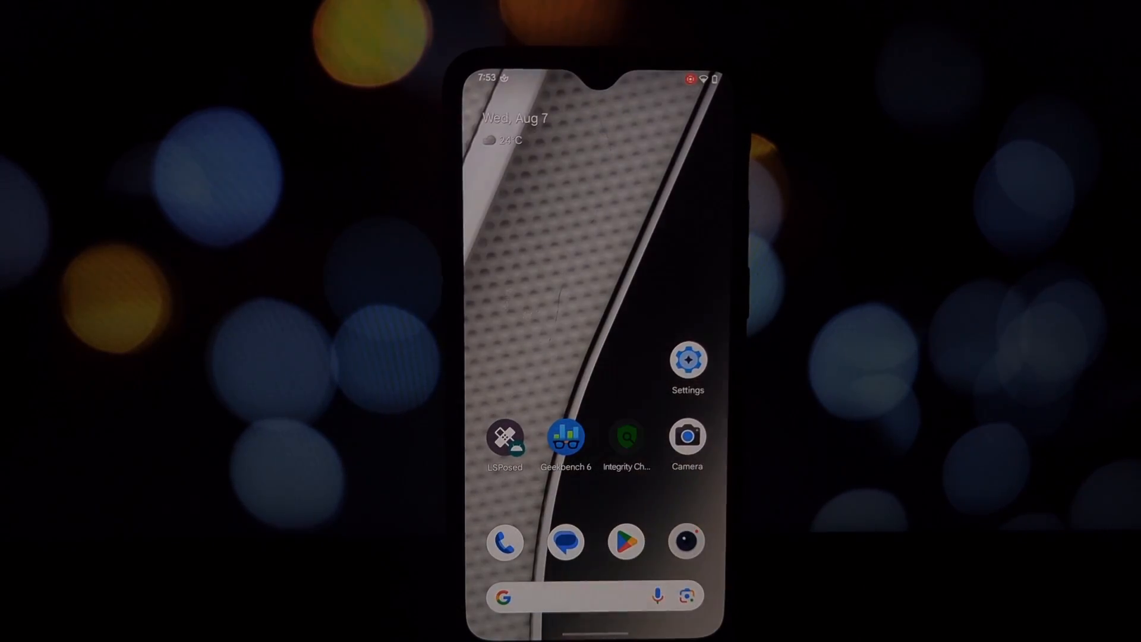
{"action": "left_click", "coordinate": [686, 434]}
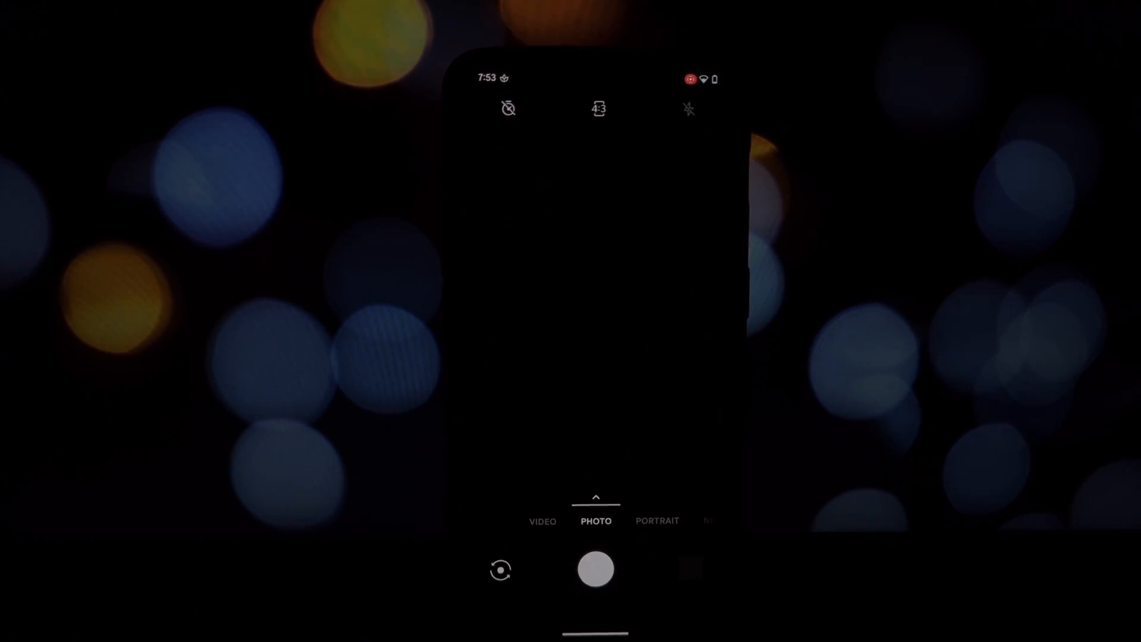